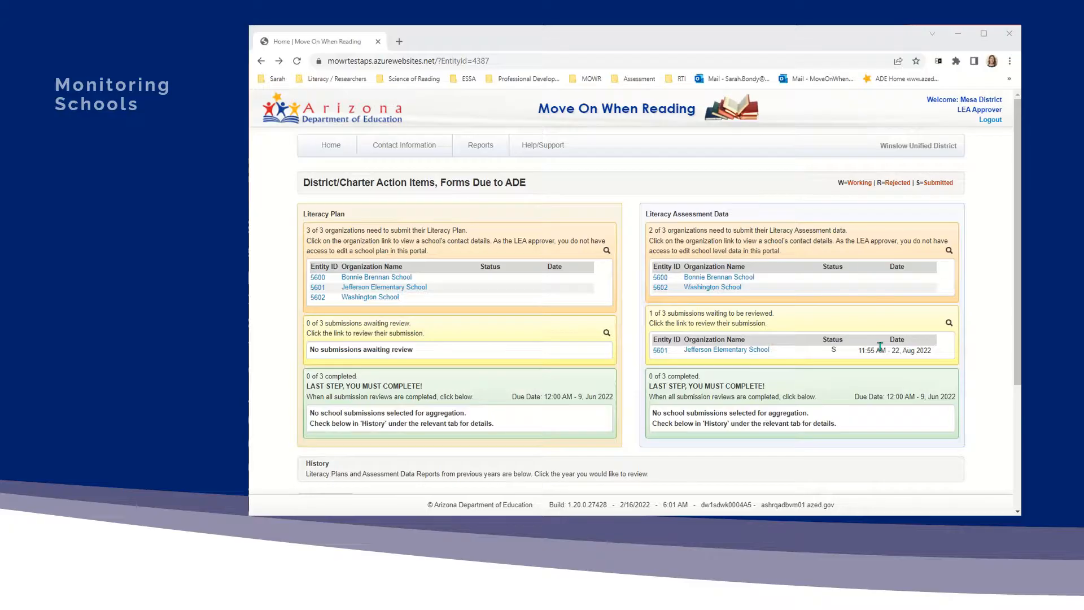
{"action": "mouse_move", "coordinate": [944, 114]}
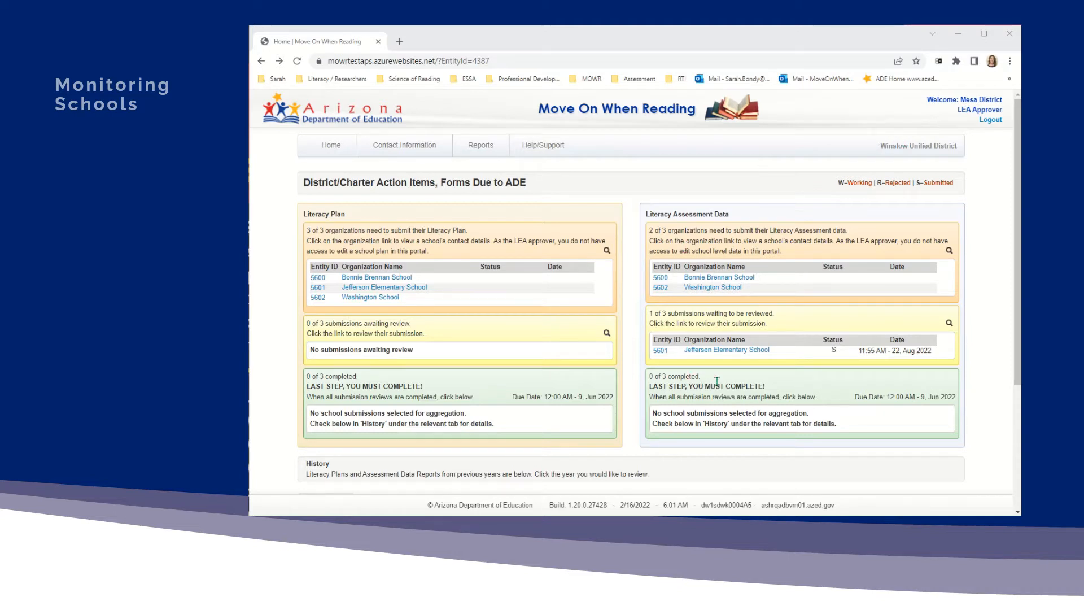
{"action": "mouse_move", "coordinate": [726, 350]}
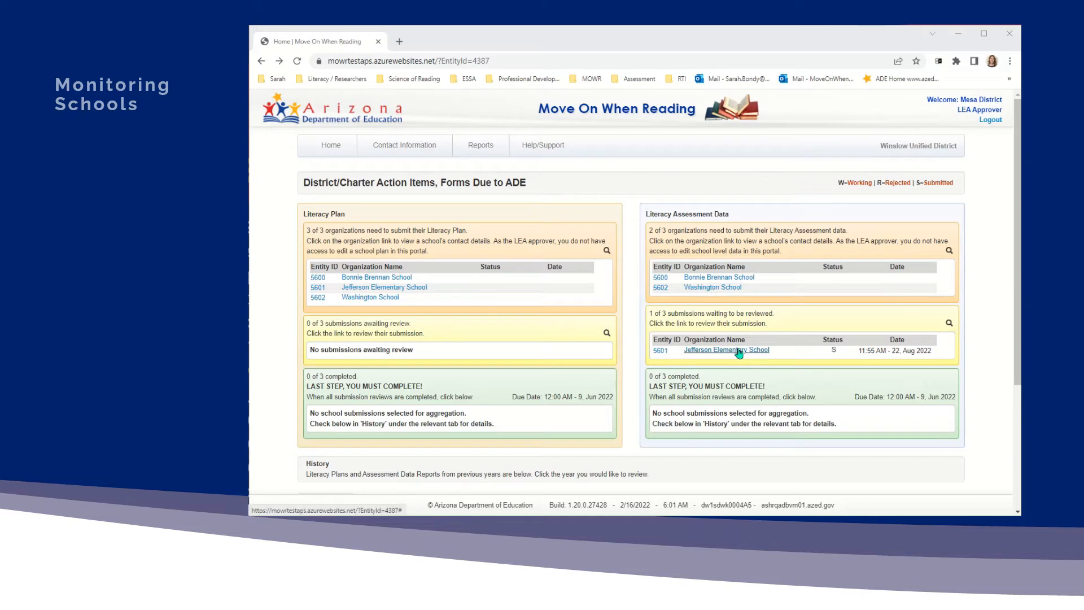
{"action": "mouse_move", "coordinate": [726, 269]}
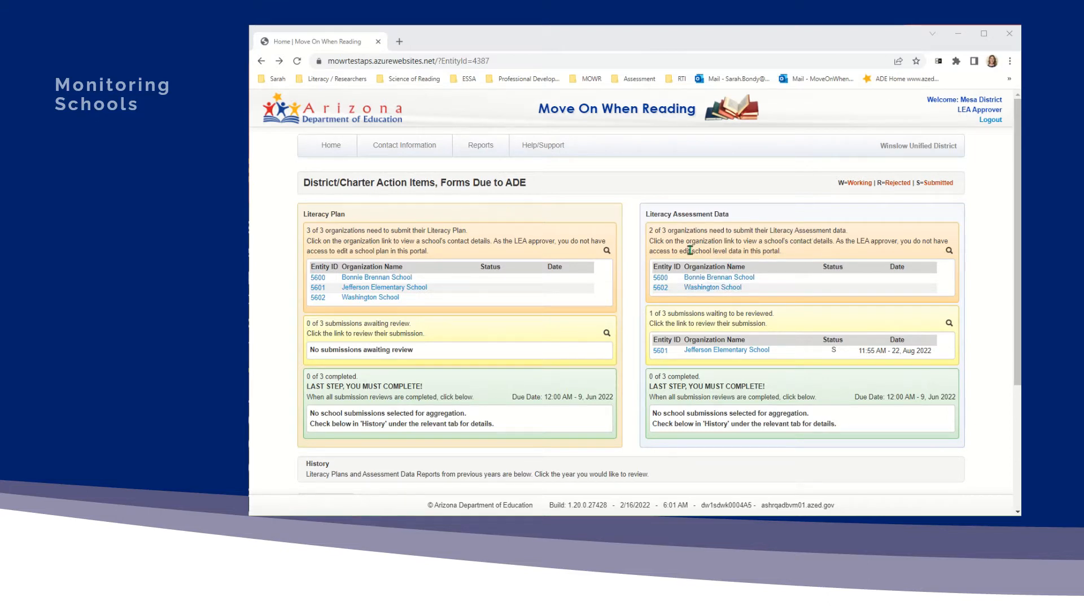
{"action": "mouse_move", "coordinate": [712, 287]}
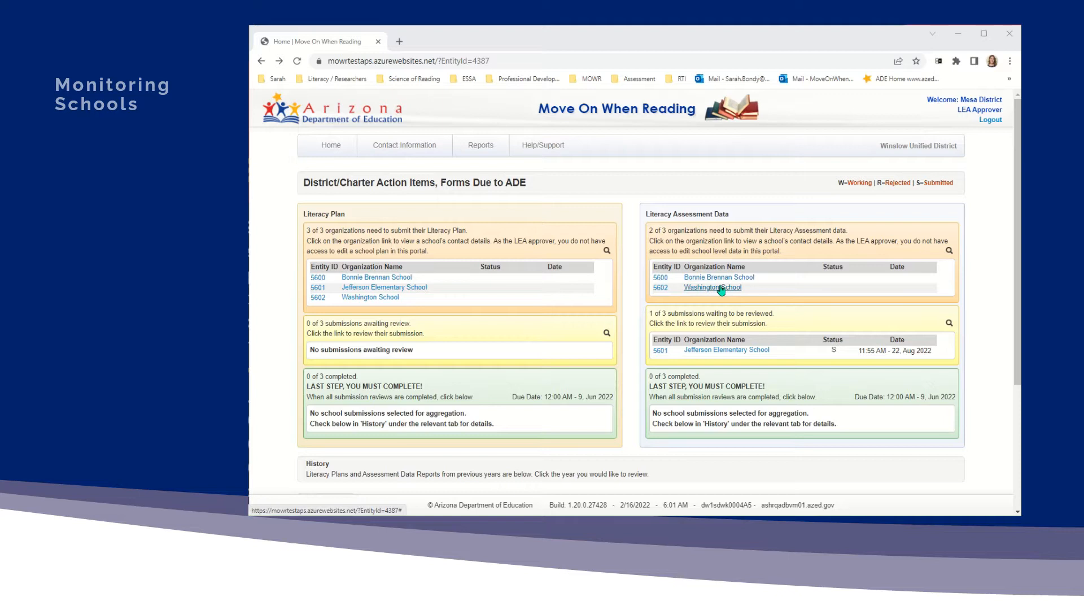
{"action": "mouse_move", "coordinate": [720, 277]}
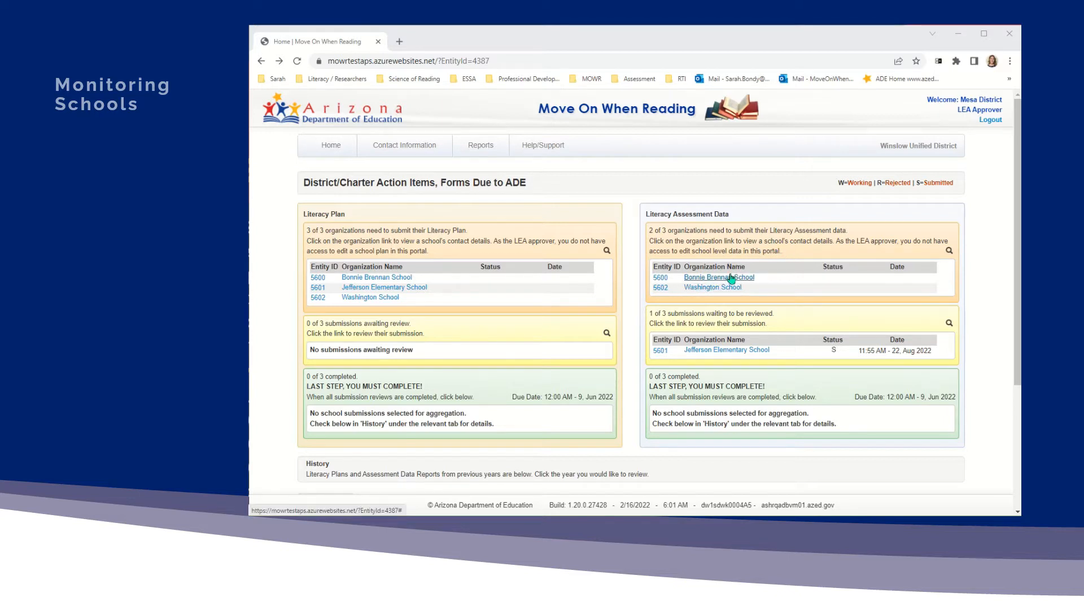
{"action": "mouse_move", "coordinate": [720, 277]}
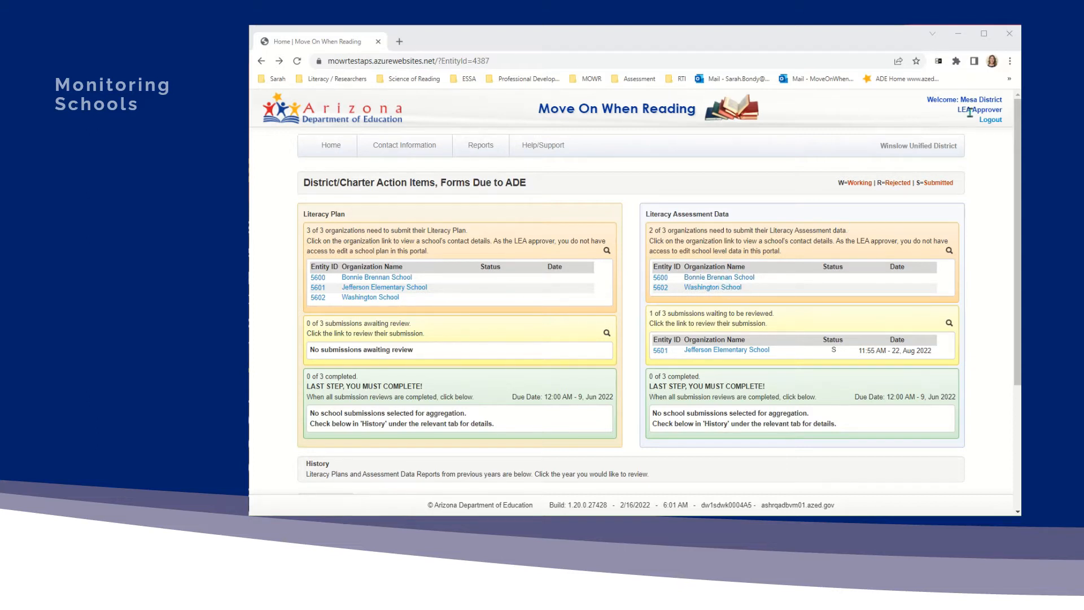
{"action": "mouse_move", "coordinate": [724, 296]}
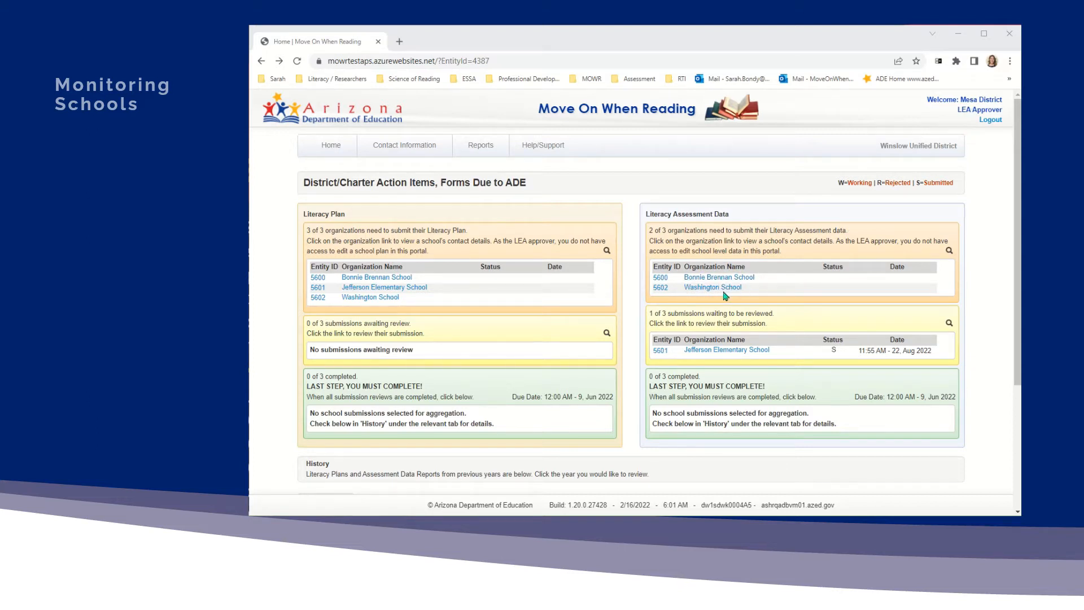
{"action": "mouse_move", "coordinate": [713, 286]}
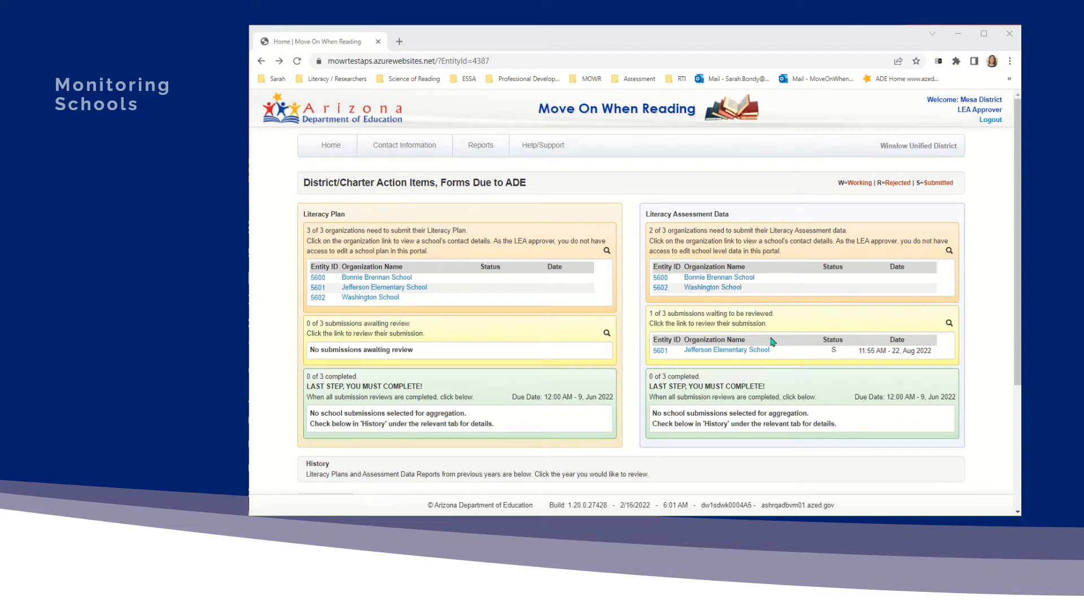
{"action": "mouse_move", "coordinate": [766, 344]}
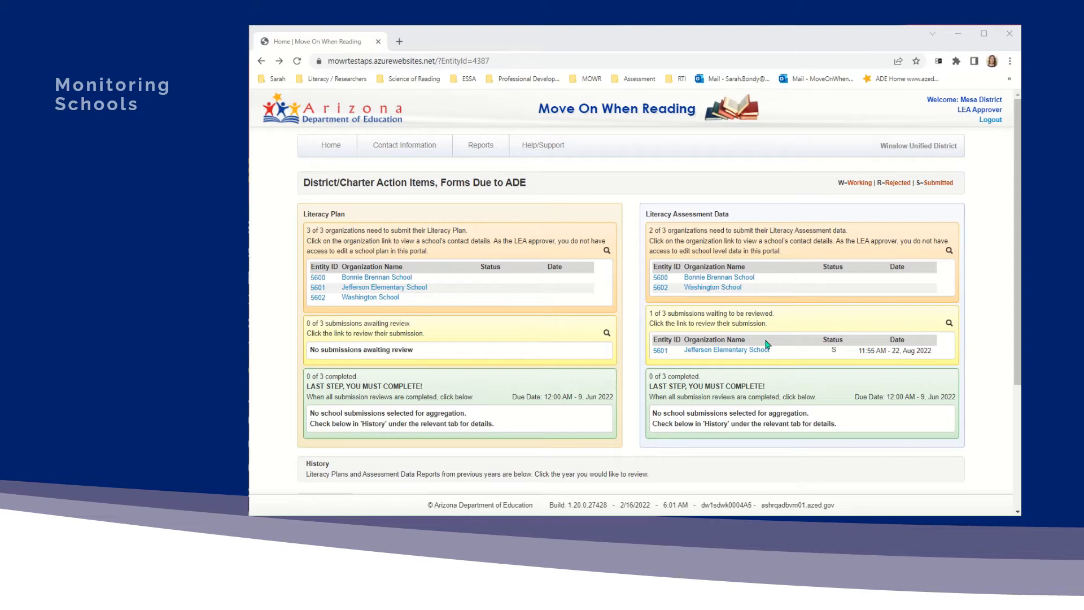
{"action": "mouse_move", "coordinate": [368, 320]}
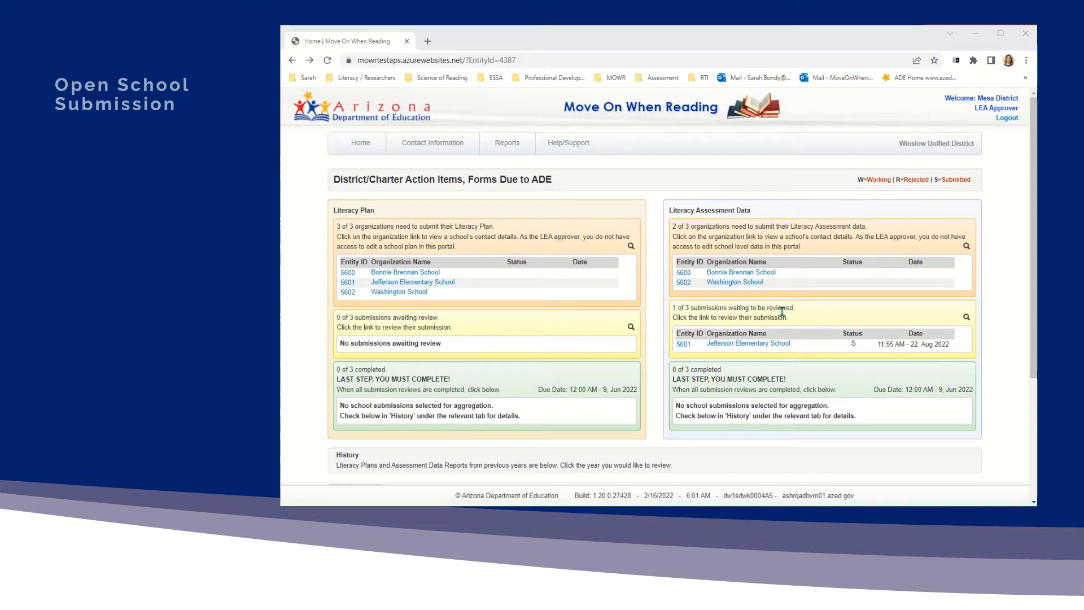
{"action": "mouse_move", "coordinate": [749, 343]}
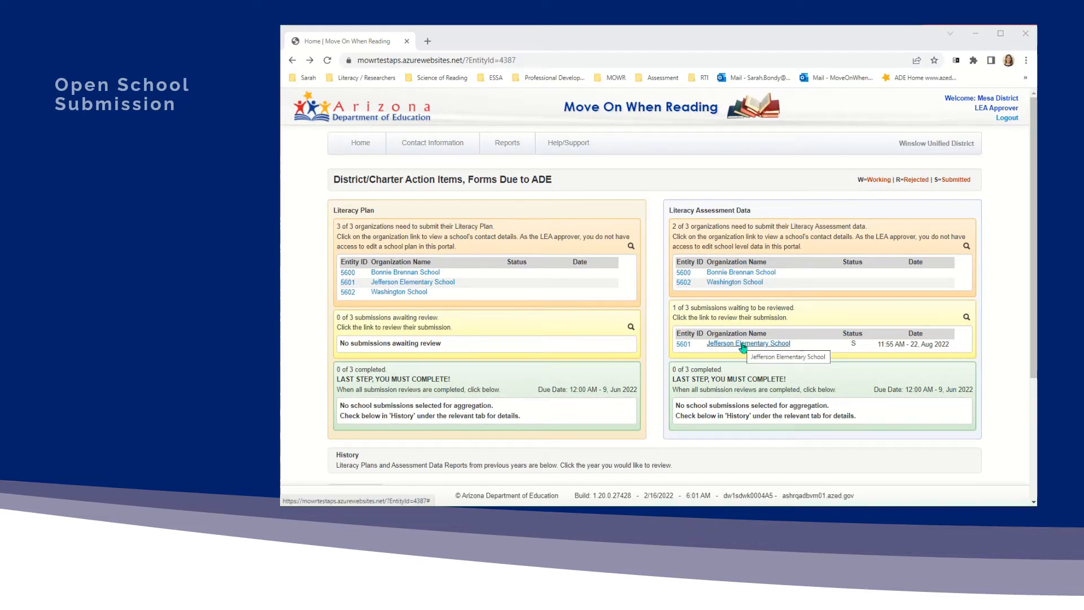
Open Jefferson Elementary School's '22-23 literacy assessment submission from the waiting-for-review list
{"action": "left_click", "coordinate": [748, 344]}
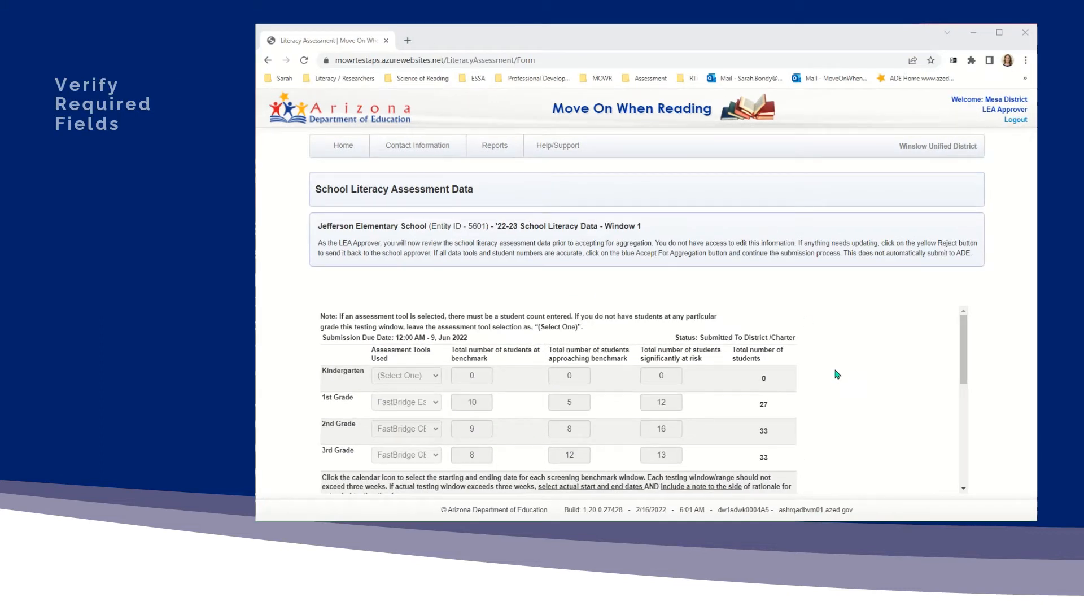
{"action": "mouse_move", "coordinate": [380, 281]}
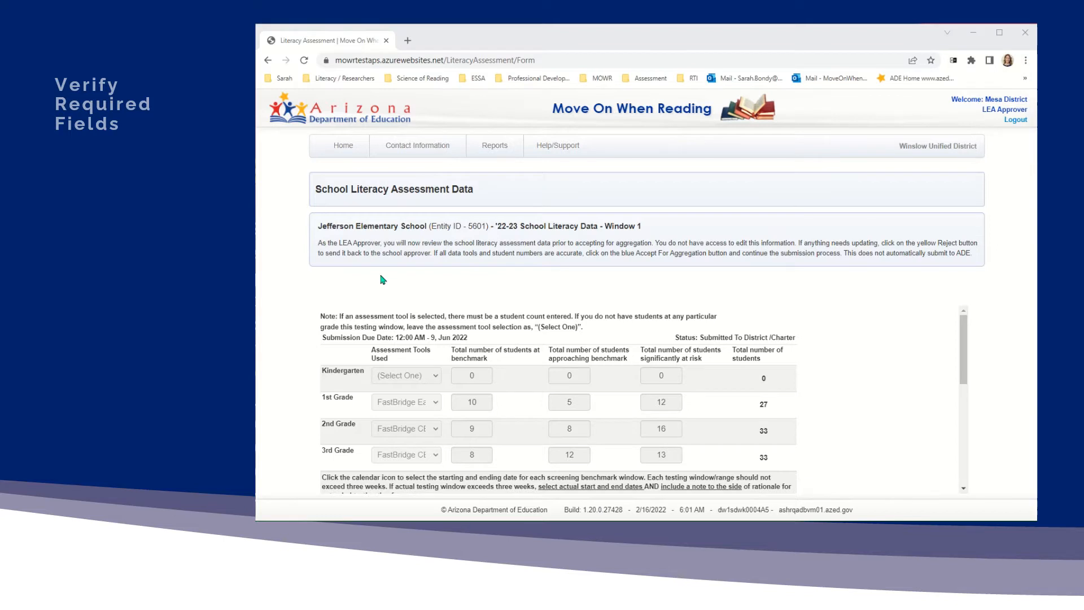
{"action": "mouse_move", "coordinate": [856, 363]}
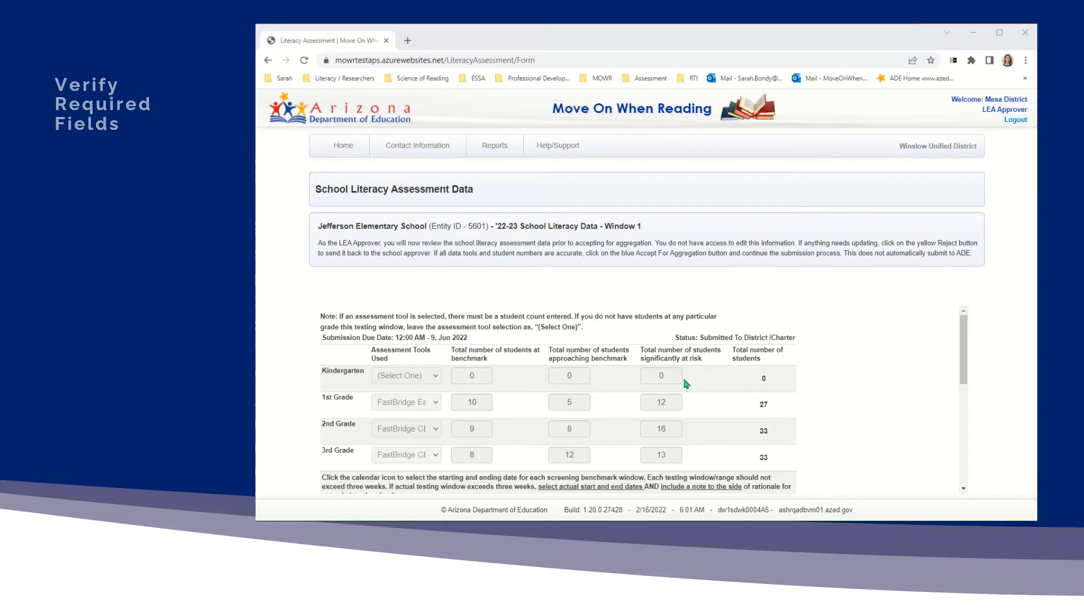
{"action": "mouse_move", "coordinate": [675, 445]}
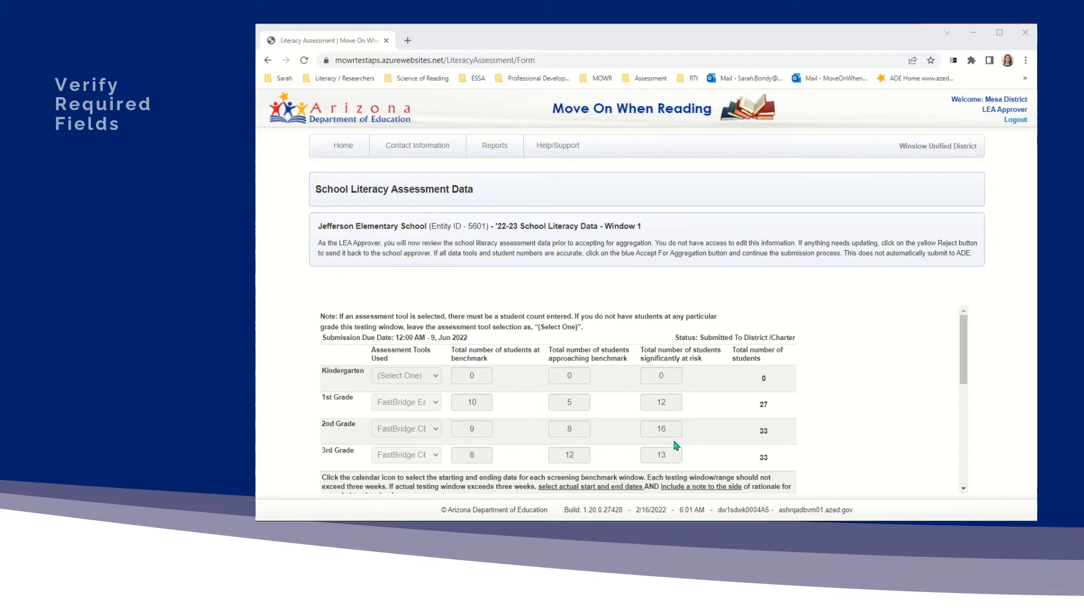
{"action": "scroll", "scroll_direction": "down", "scroll_amount": 3}
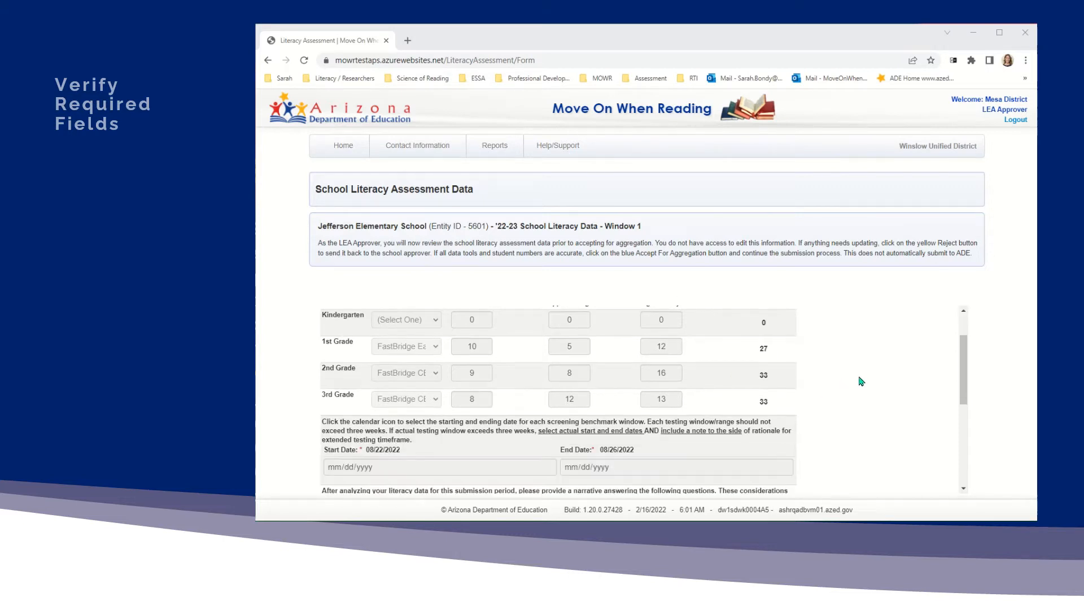
{"action": "scroll", "scroll_direction": "down", "scroll_amount": 3}
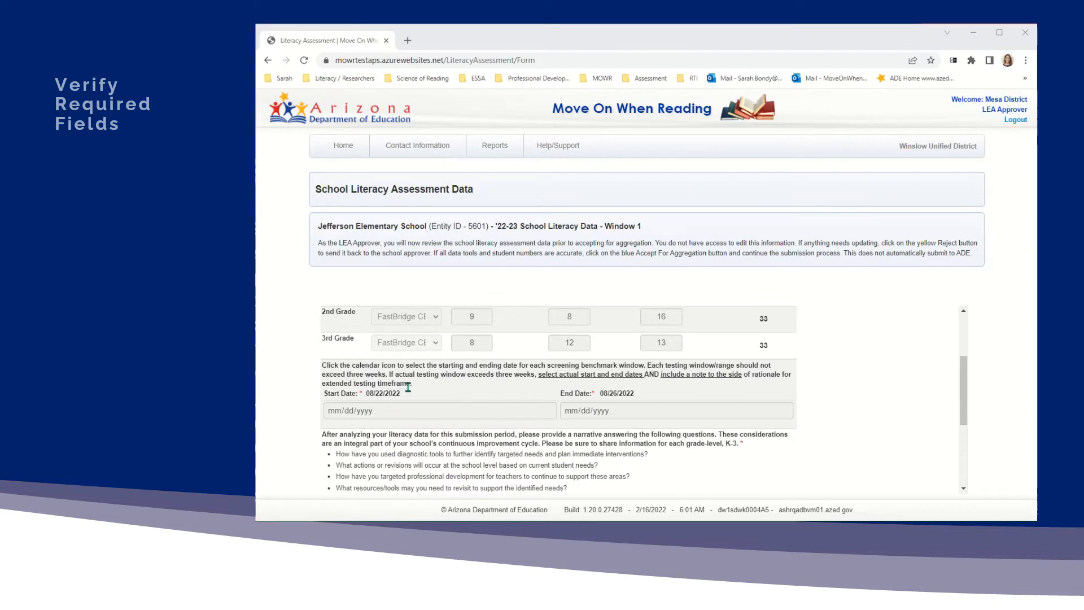
{"action": "mouse_move", "coordinate": [639, 398]}
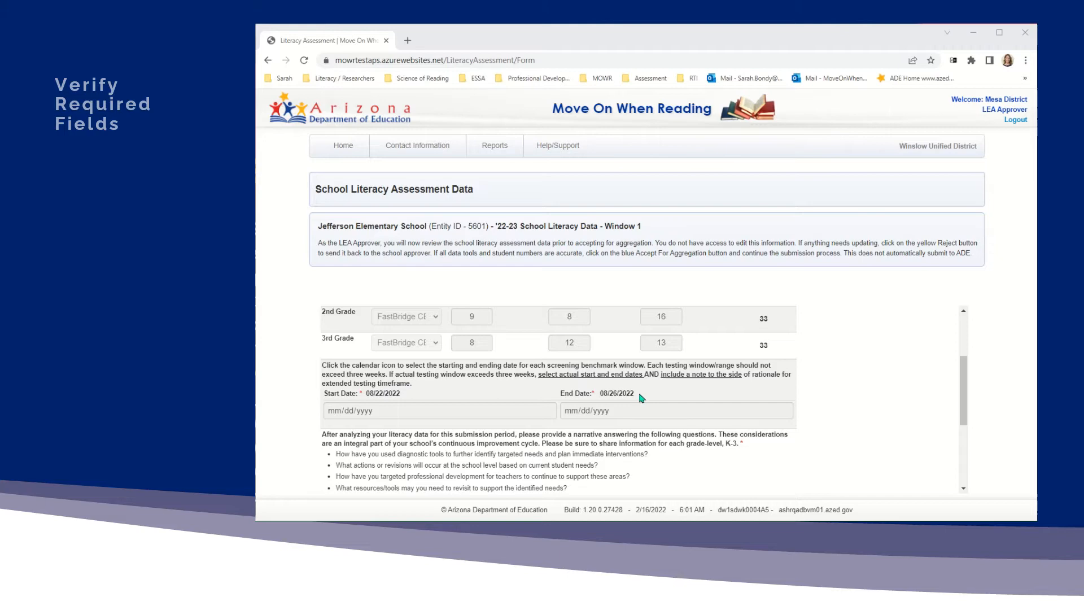
{"action": "mouse_move", "coordinate": [684, 400]}
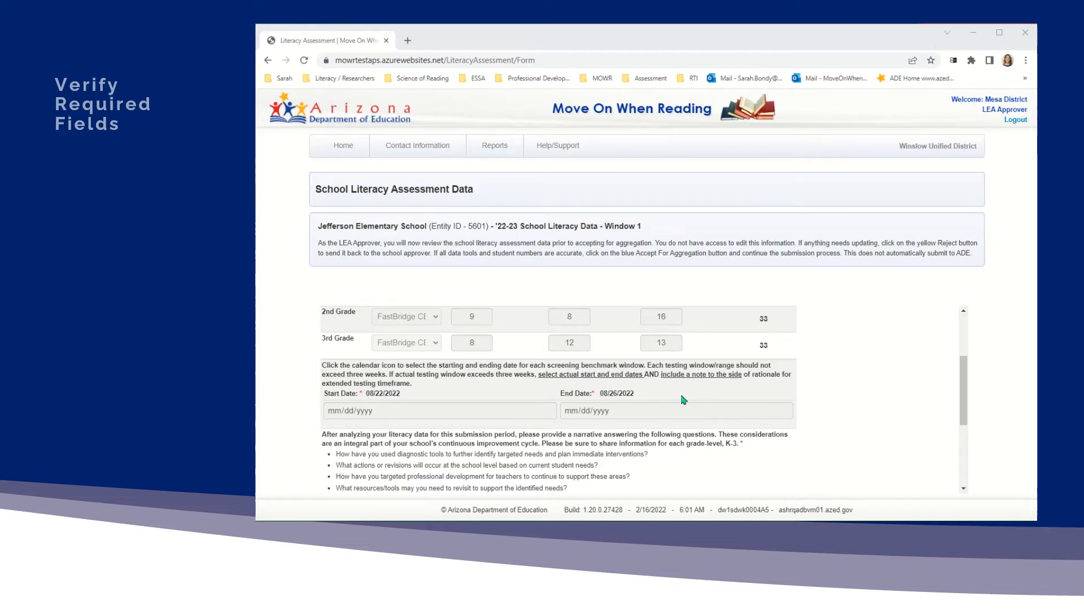
{"action": "scroll", "scroll_direction": "down", "scroll_amount": 3}
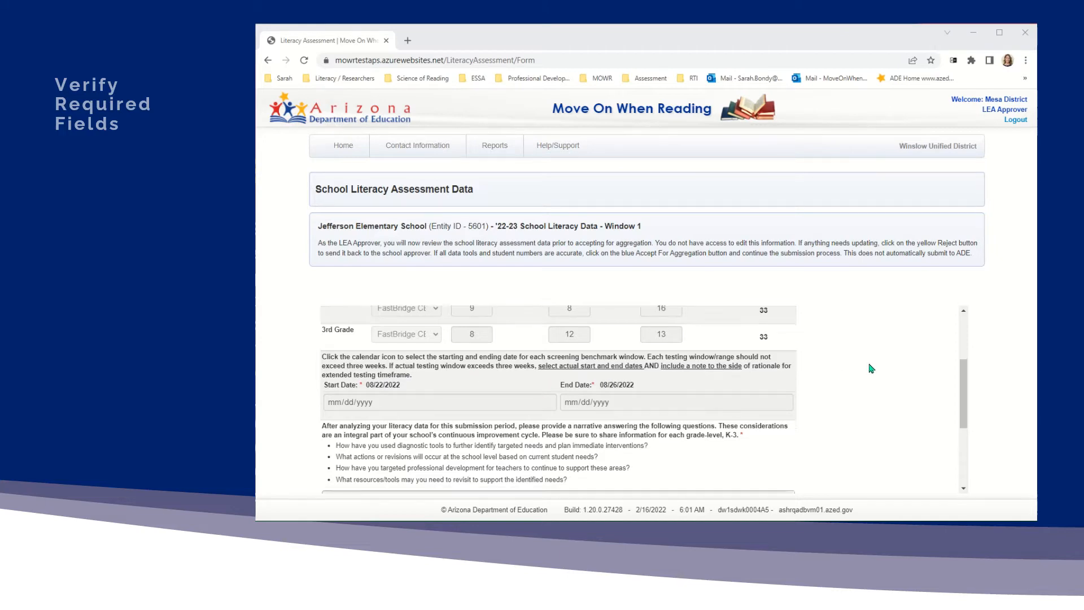
{"action": "scroll", "scroll_direction": "down", "scroll_amount": 3}
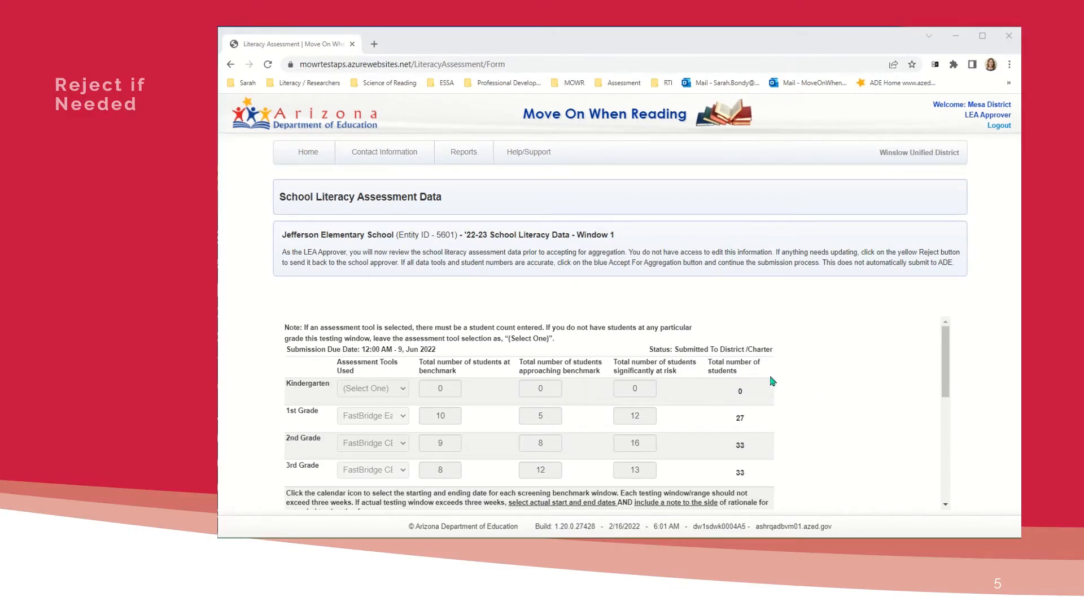
Reject Jefferson Elementary's submission and confirm, sending it back to the school marked R
{"action": "scroll", "scroll_direction": "down", "scroll_amount": 3}
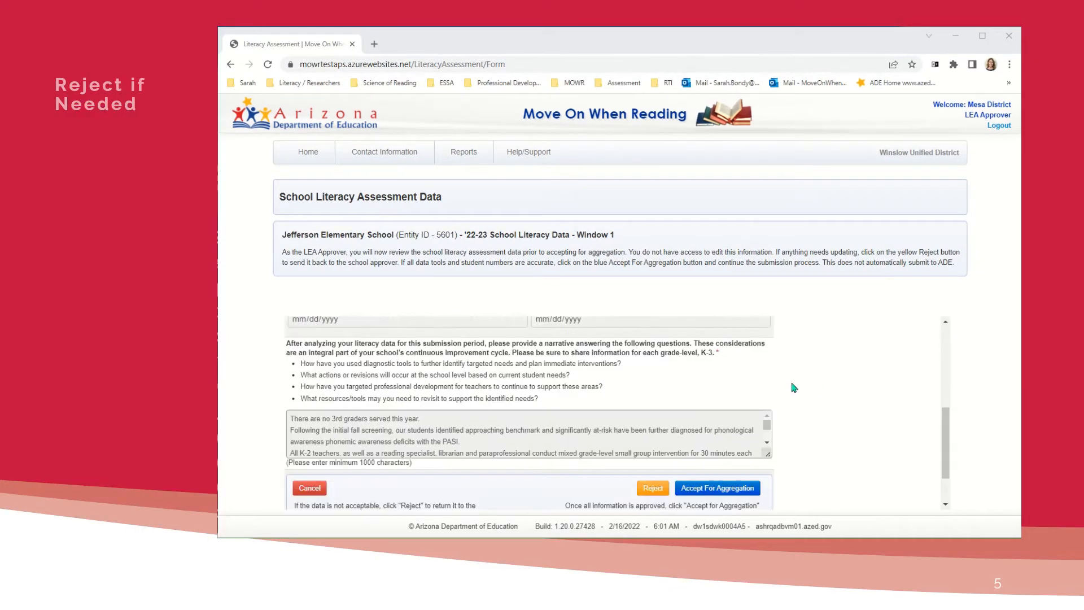
{"action": "left_click", "coordinate": [652, 488]}
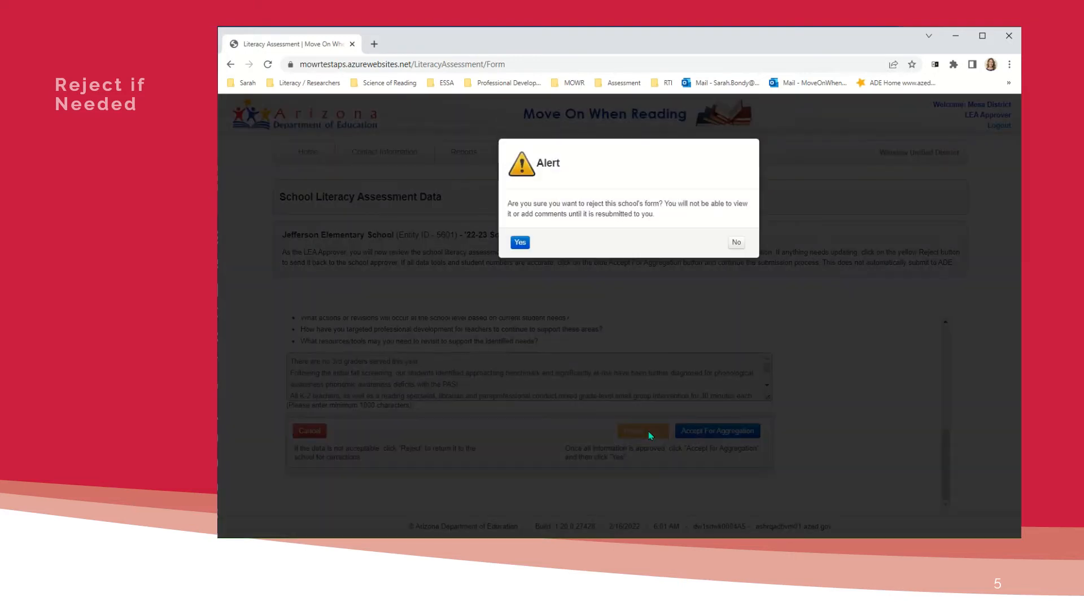
{"action": "left_click", "coordinate": [736, 242]}
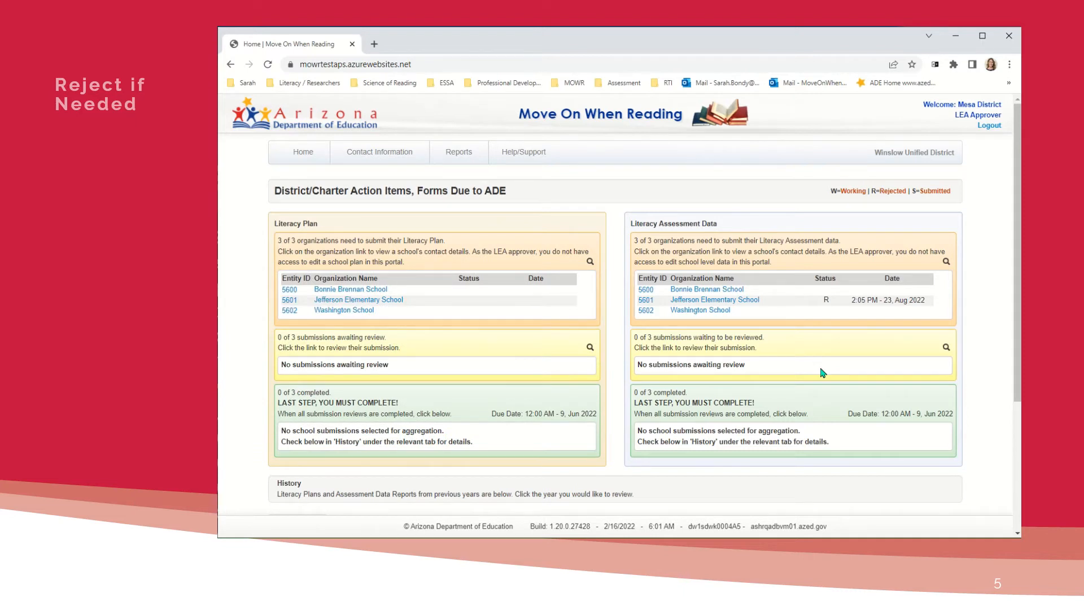
{"action": "mouse_move", "coordinate": [1006, 144]}
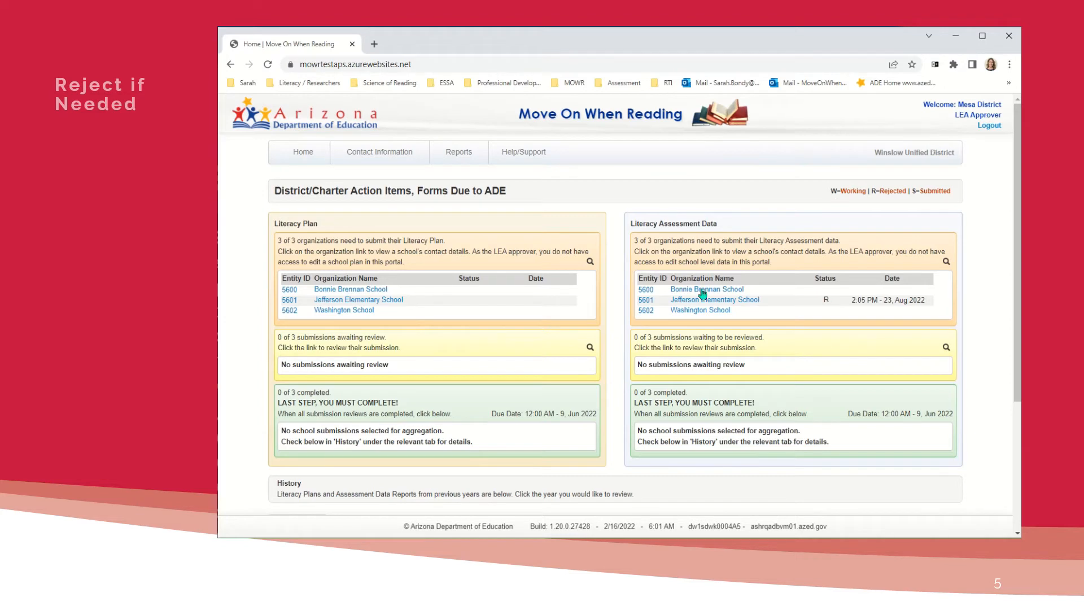
{"action": "mouse_move", "coordinate": [714, 300]}
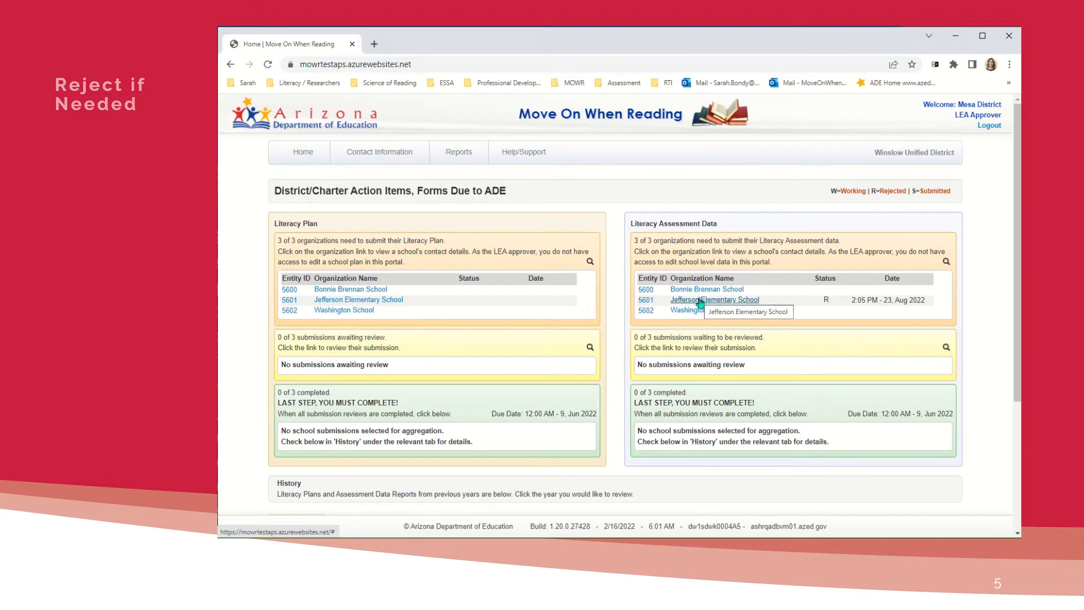
{"action": "mouse_move", "coordinate": [825, 294]}
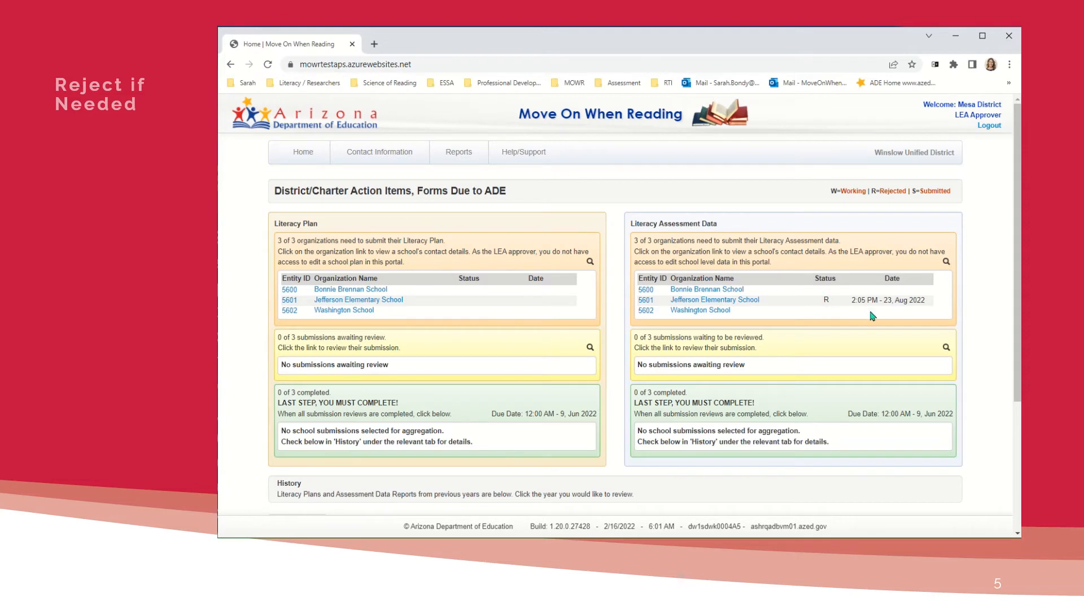
{"action": "mouse_move", "coordinate": [903, 309]}
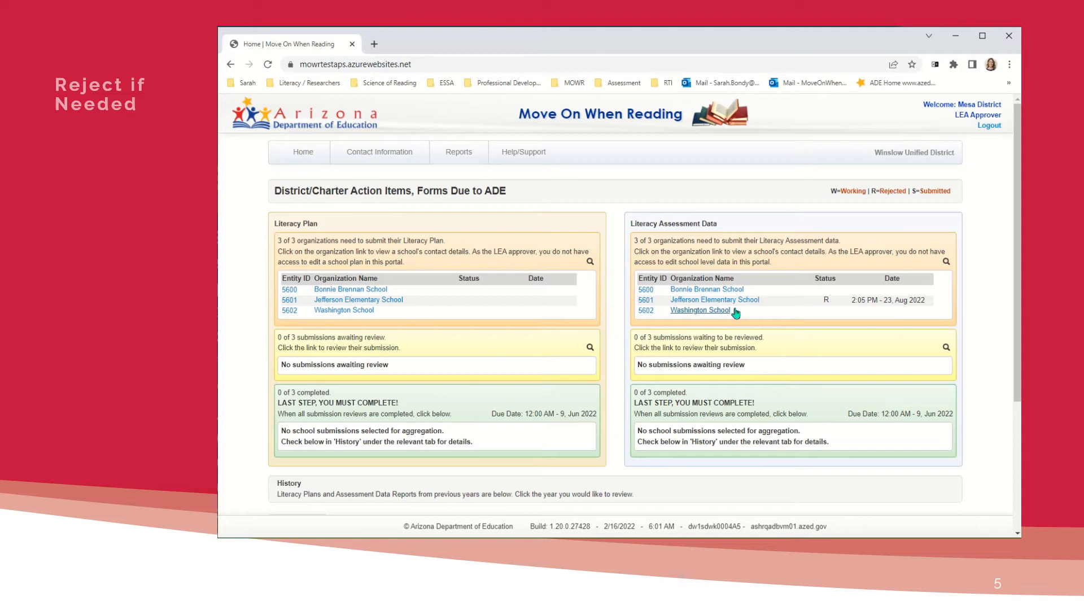
{"action": "mouse_move", "coordinate": [701, 309]}
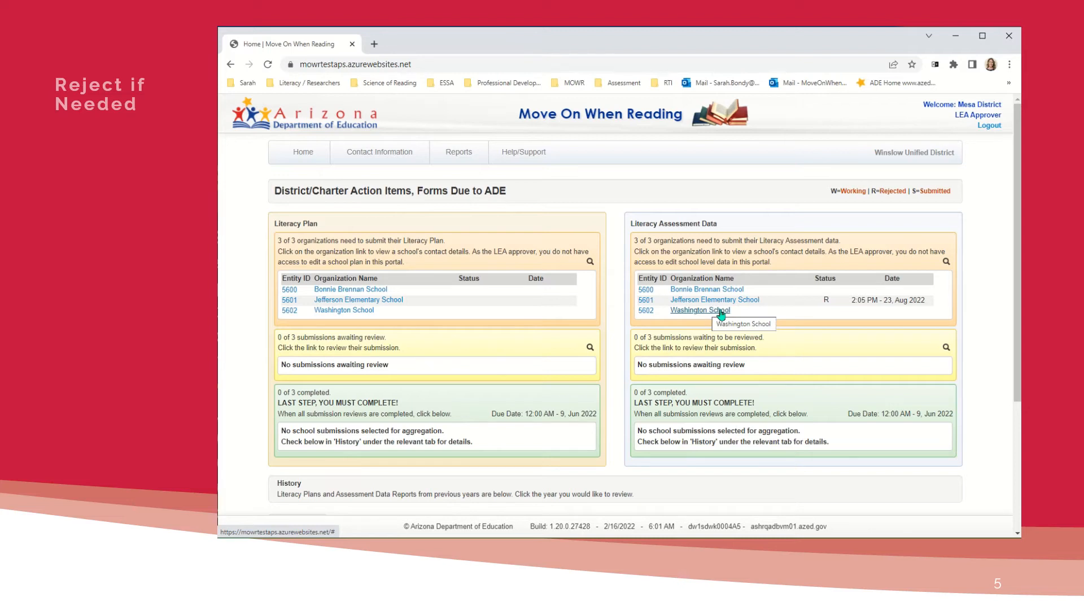
{"action": "mouse_move", "coordinate": [922, 209]}
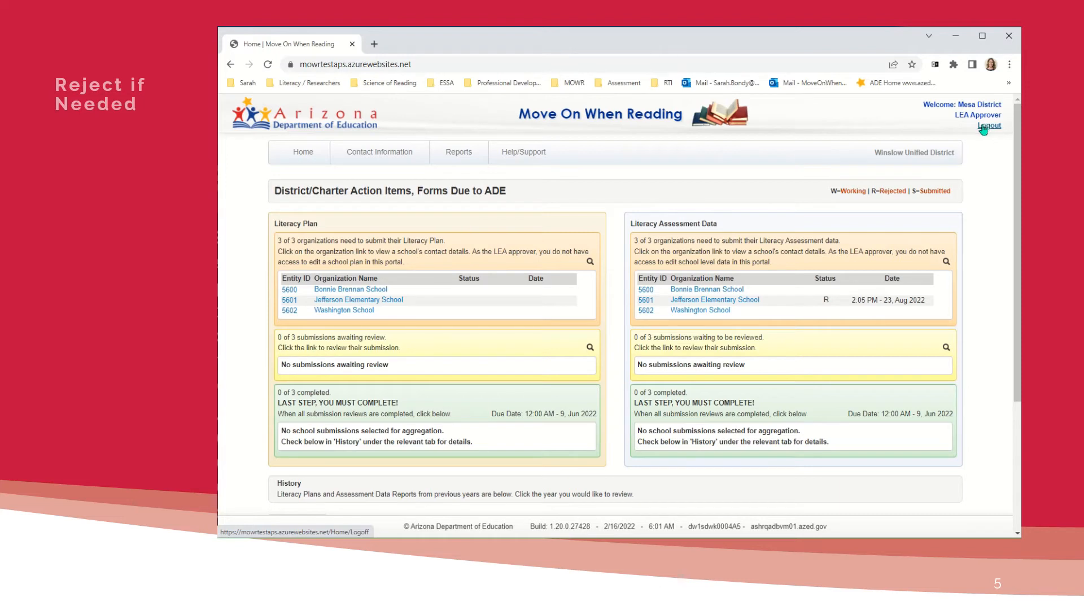
{"action": "mouse_move", "coordinate": [620, 374]}
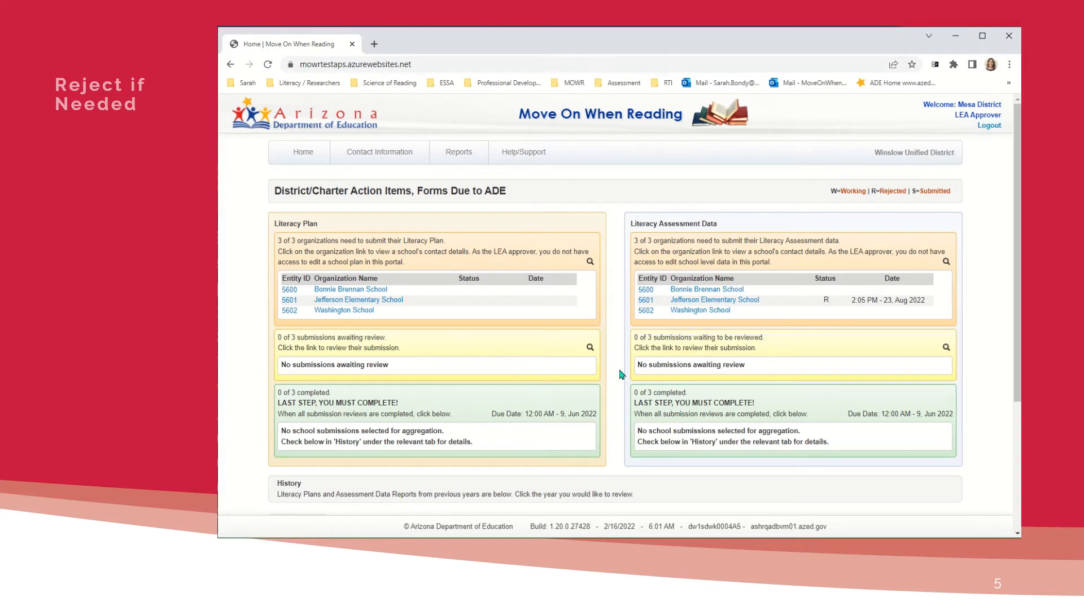
{"action": "mouse_move", "coordinate": [642, 355]}
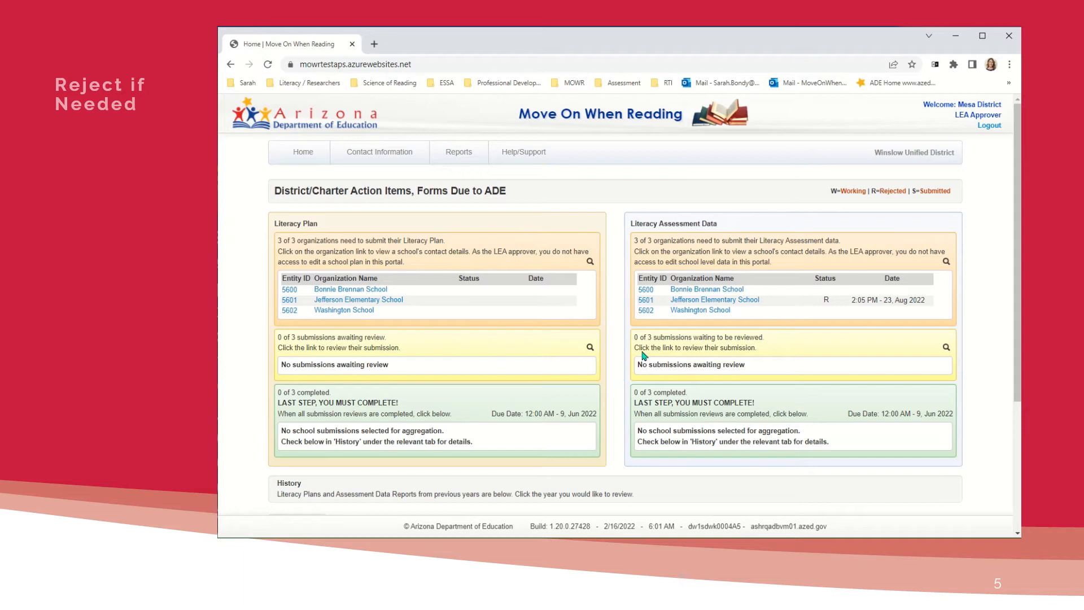
{"action": "mouse_move", "coordinate": [715, 299]}
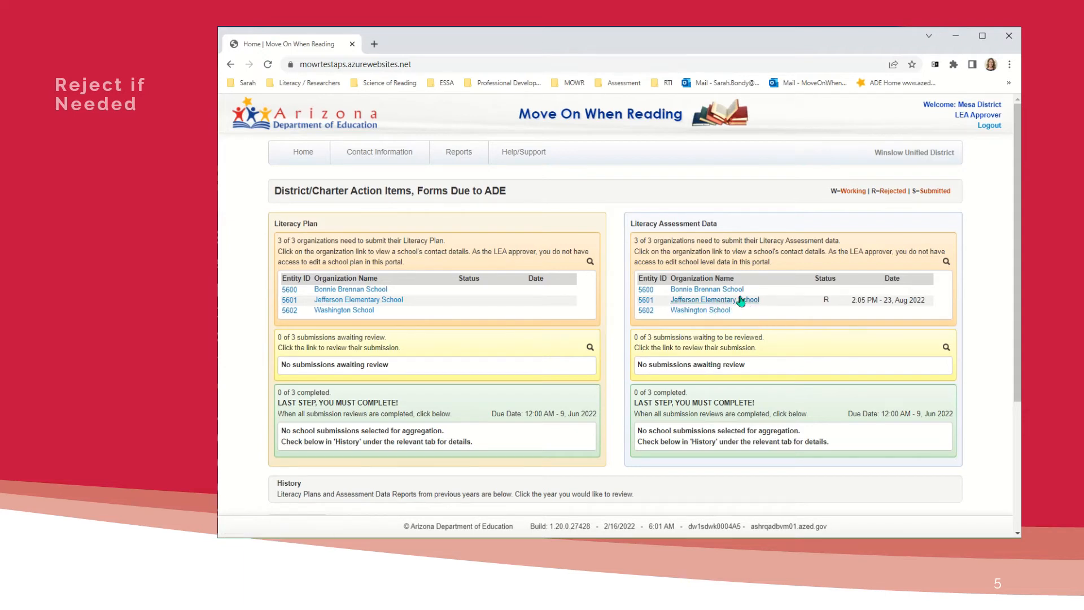
{"action": "mouse_move", "coordinate": [715, 299]}
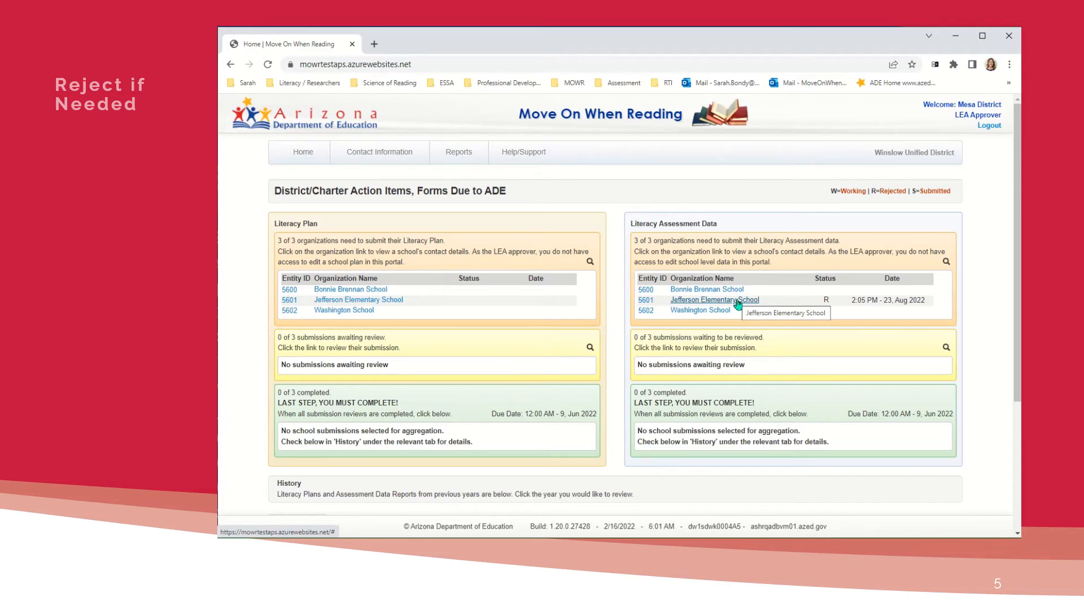
Accept Jefferson Elementary's literacy assessment data for aggregation and confirm the alert
{"action": "left_click", "coordinate": [714, 299]}
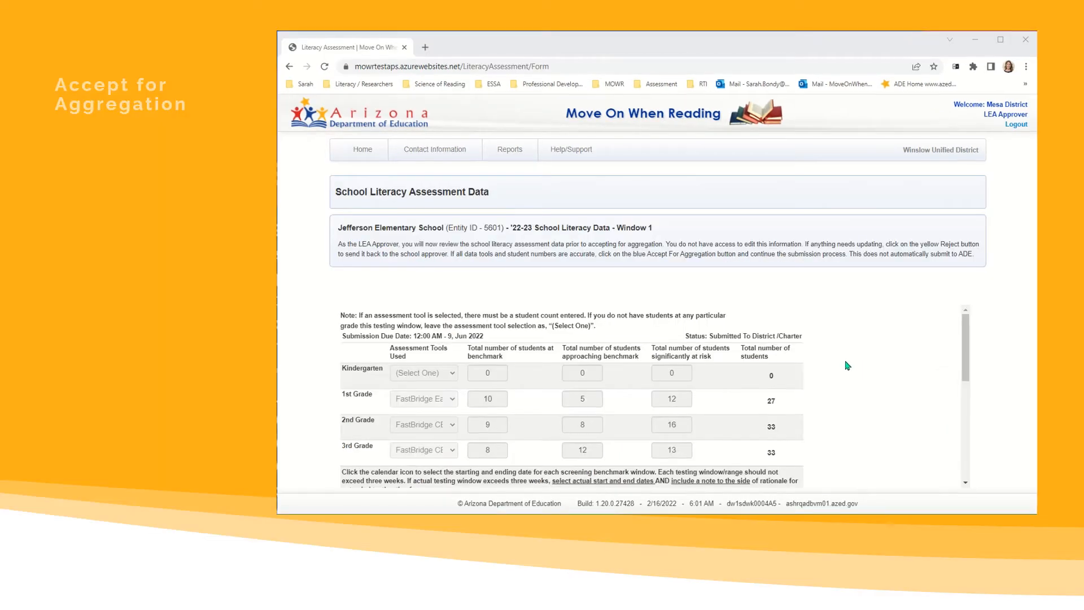
{"action": "scroll", "scroll_direction": "down", "scroll_amount": 3}
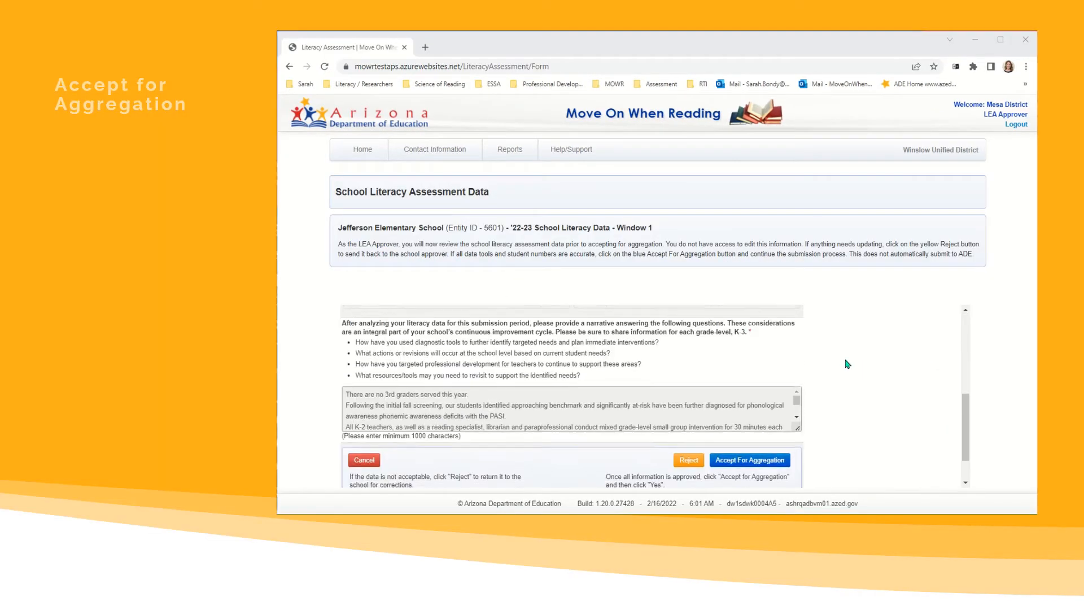
{"action": "scroll", "scroll_direction": "down", "scroll_amount": 3}
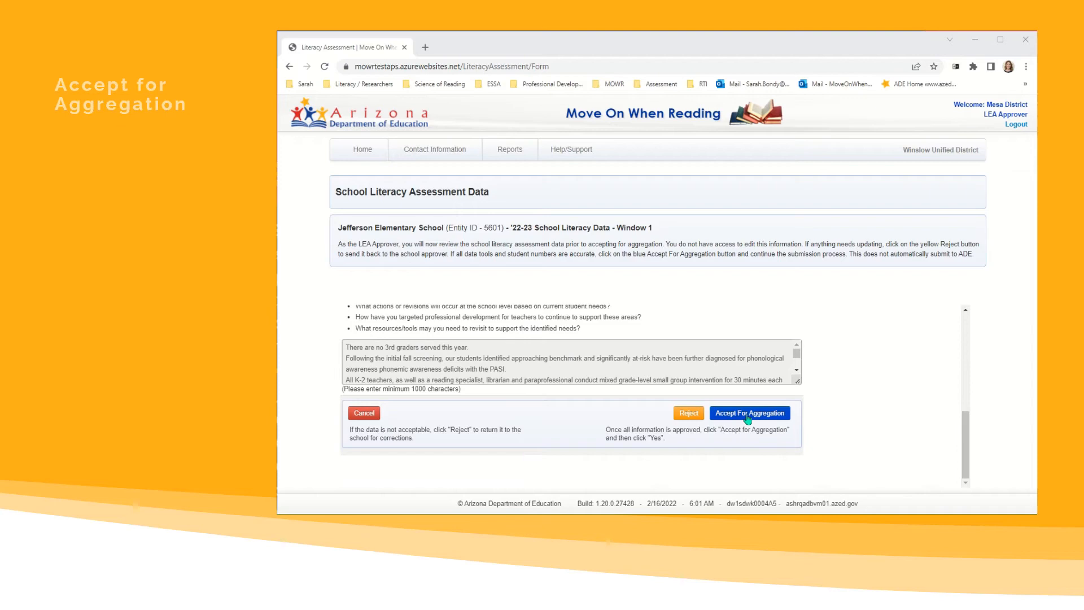
{"action": "left_click", "coordinate": [750, 414]}
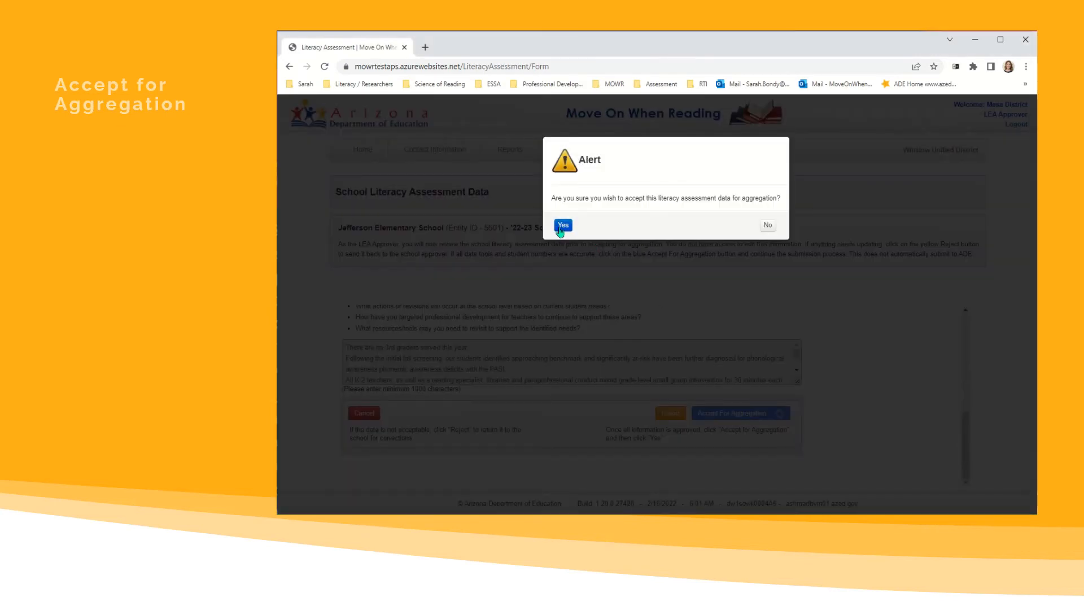
{"action": "left_click", "coordinate": [563, 225]}
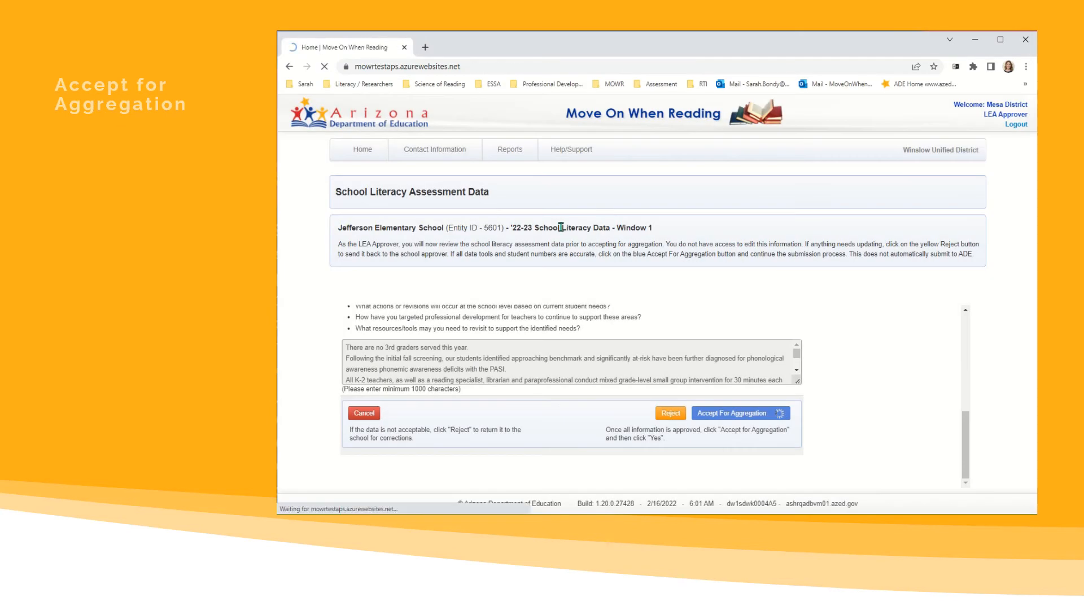
From the reloaded dashboard, combine all school submissions into the district aggregate view for ADE
{"action": "left_click", "coordinate": [739, 414]}
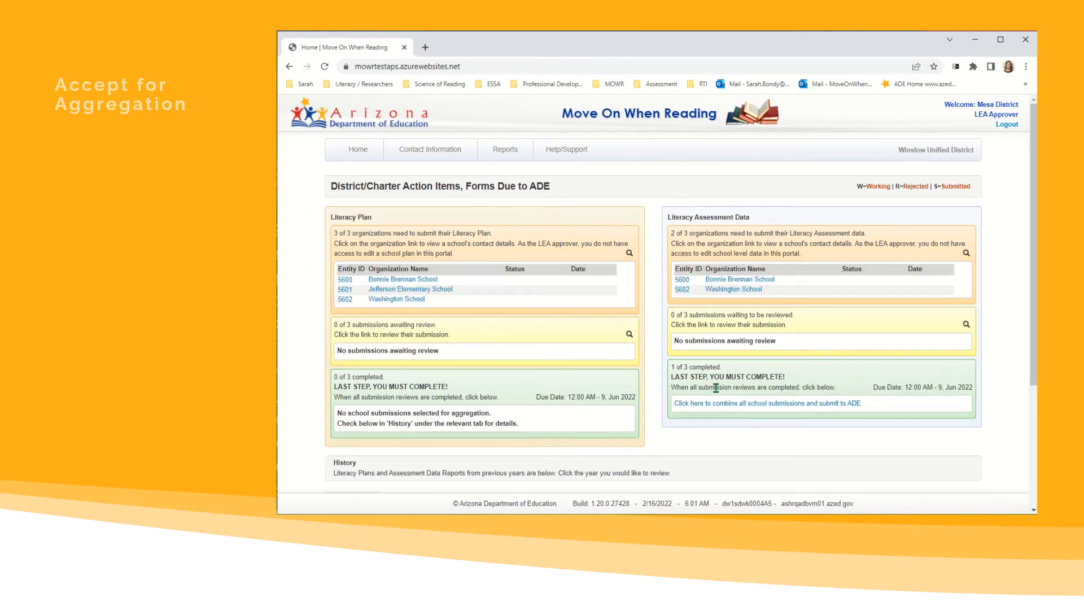
{"action": "mouse_move", "coordinate": [877, 391]}
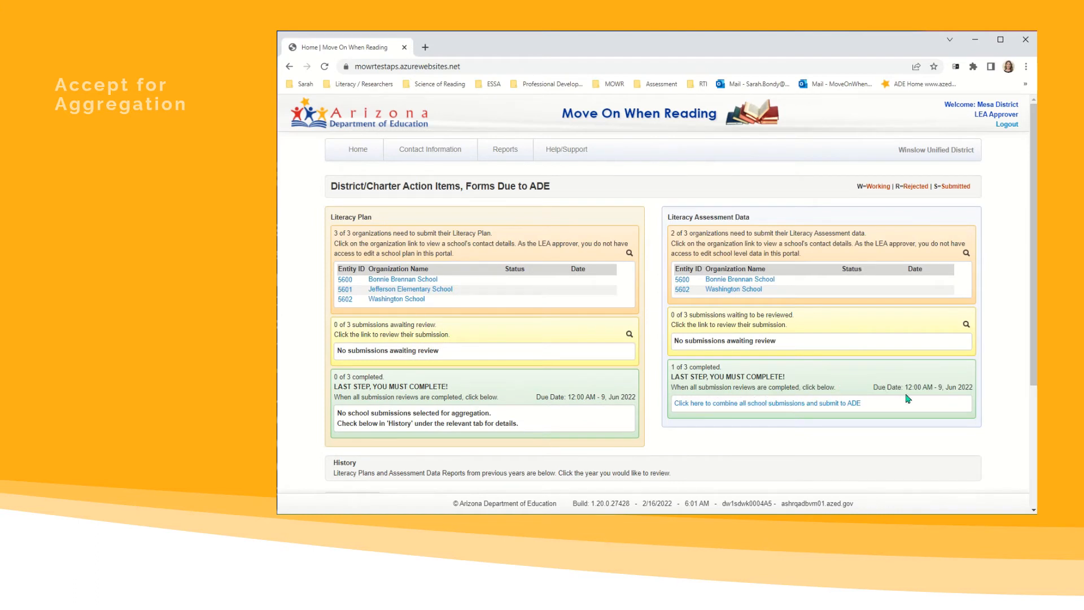
{"action": "mouse_move", "coordinate": [851, 343]}
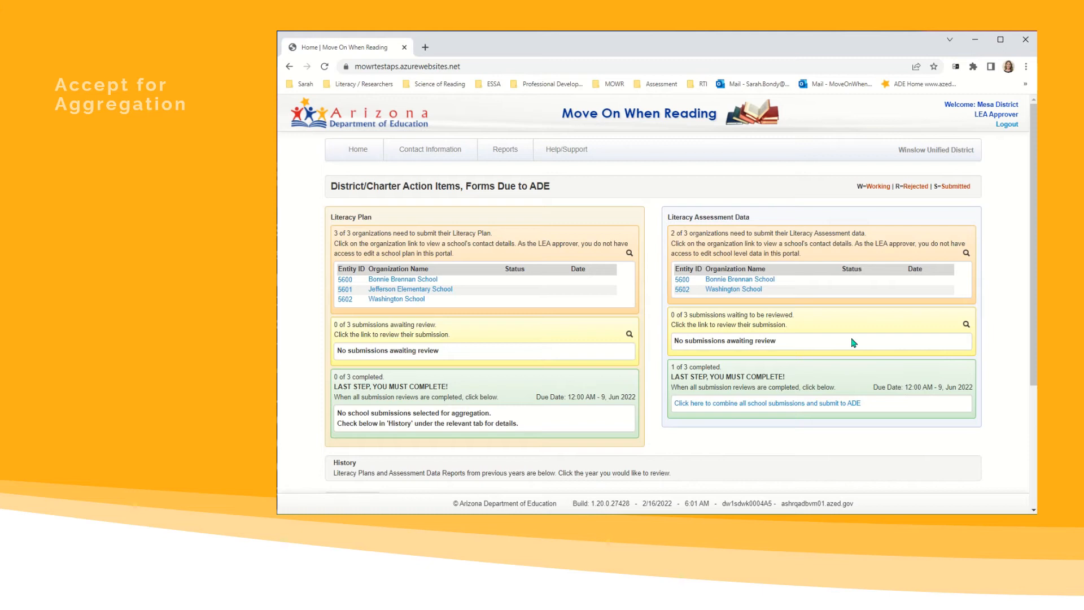
{"action": "mouse_move", "coordinate": [858, 366]}
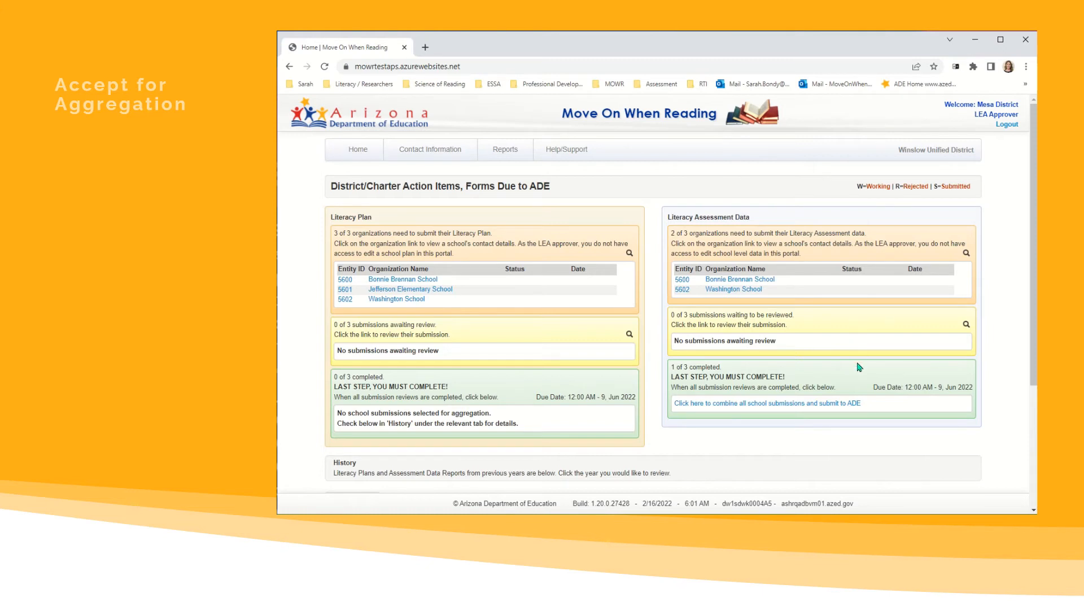
{"action": "mouse_move", "coordinate": [710, 386]}
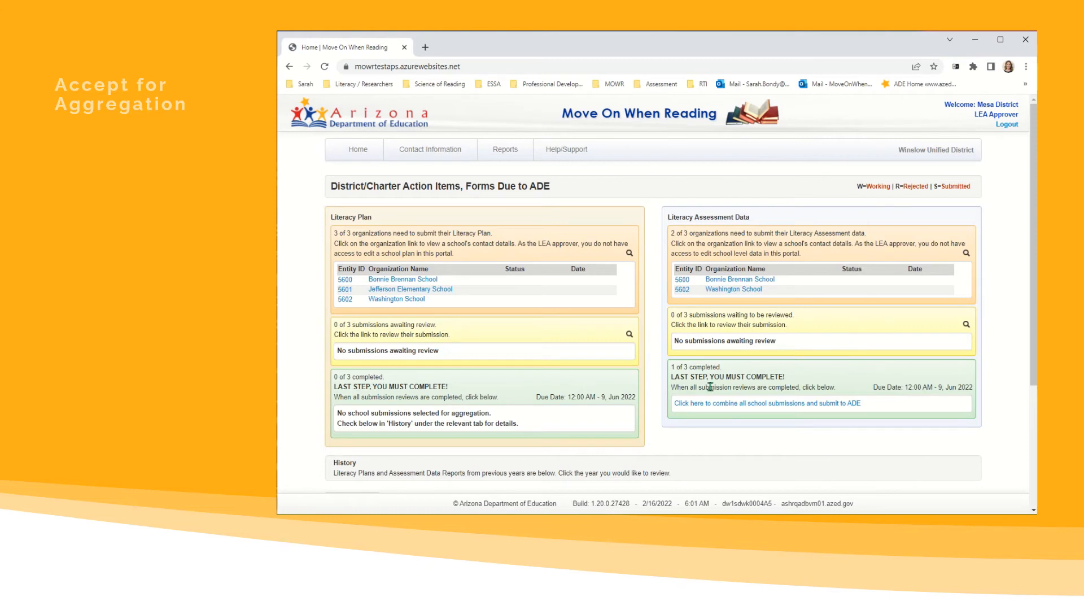
{"action": "mouse_move", "coordinate": [793, 380]}
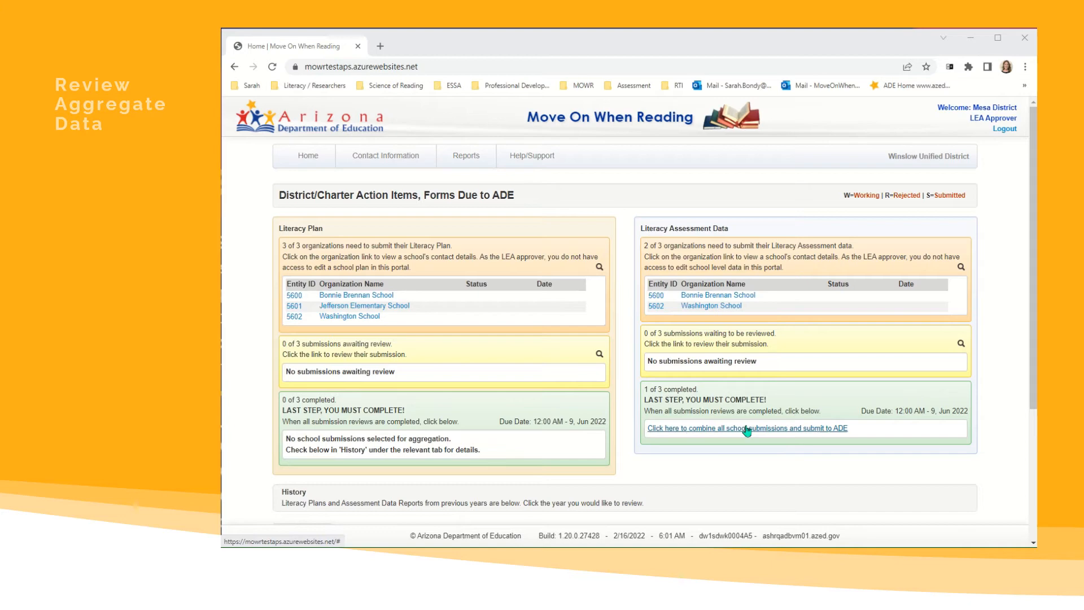
{"action": "mouse_move", "coordinate": [845, 434]}
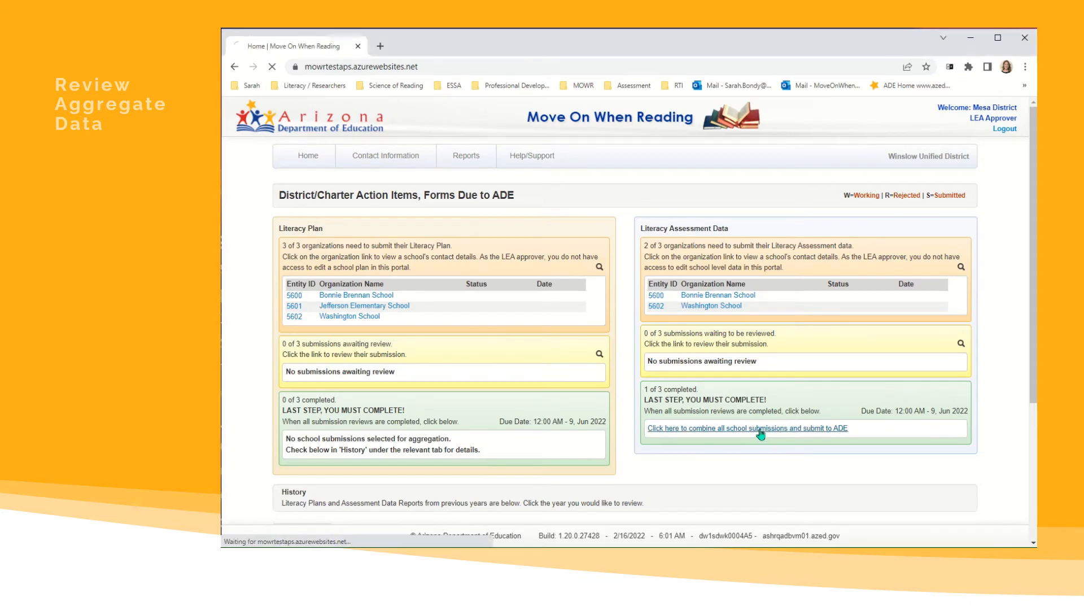
{"action": "left_click", "coordinate": [748, 427]}
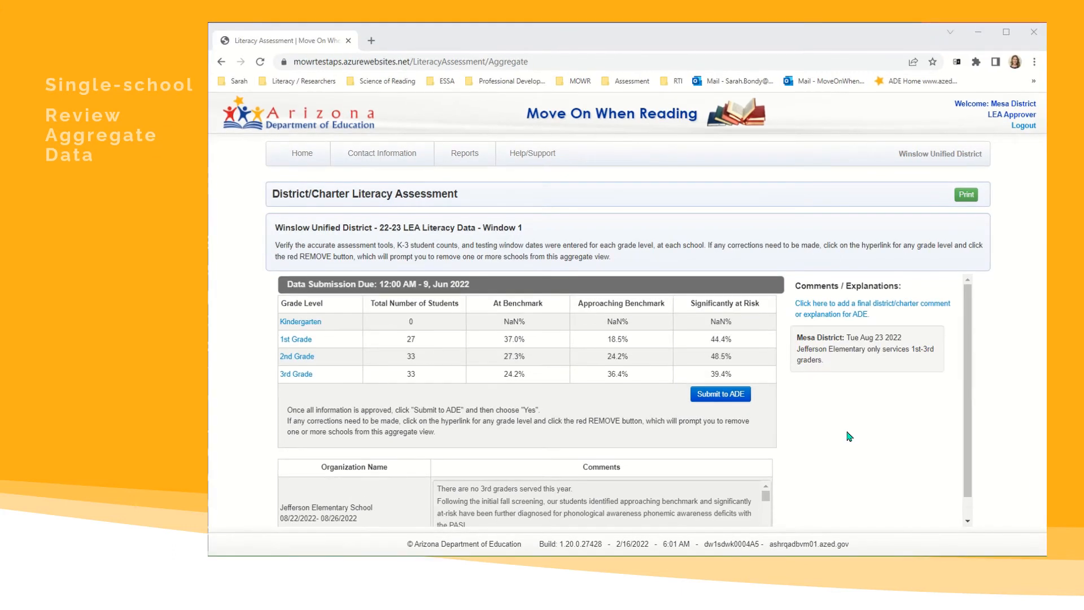
{"action": "mouse_move", "coordinate": [445, 387]}
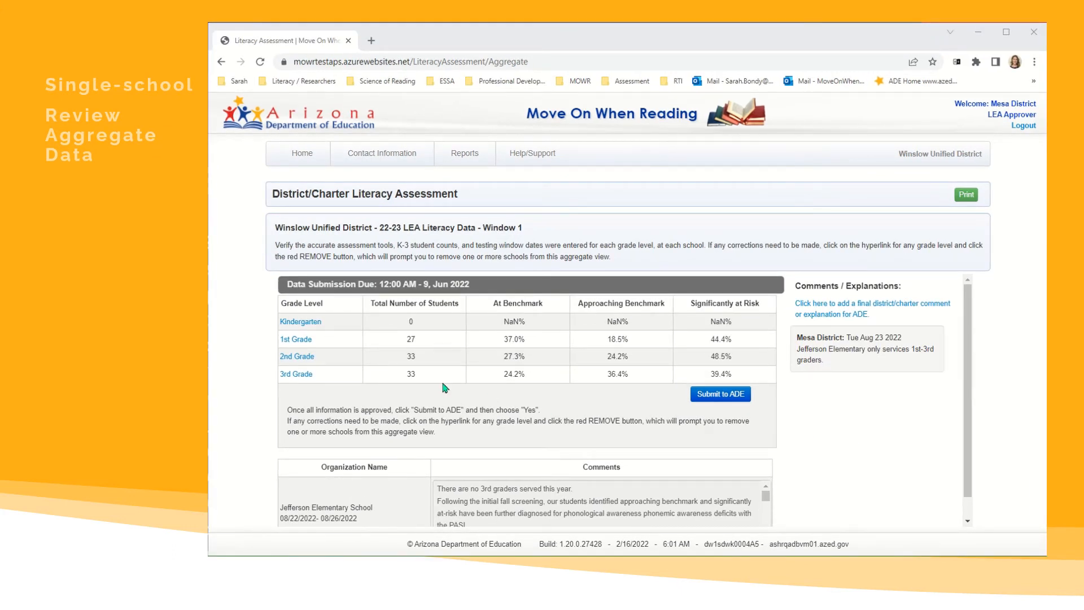
{"action": "mouse_move", "coordinate": [669, 368]}
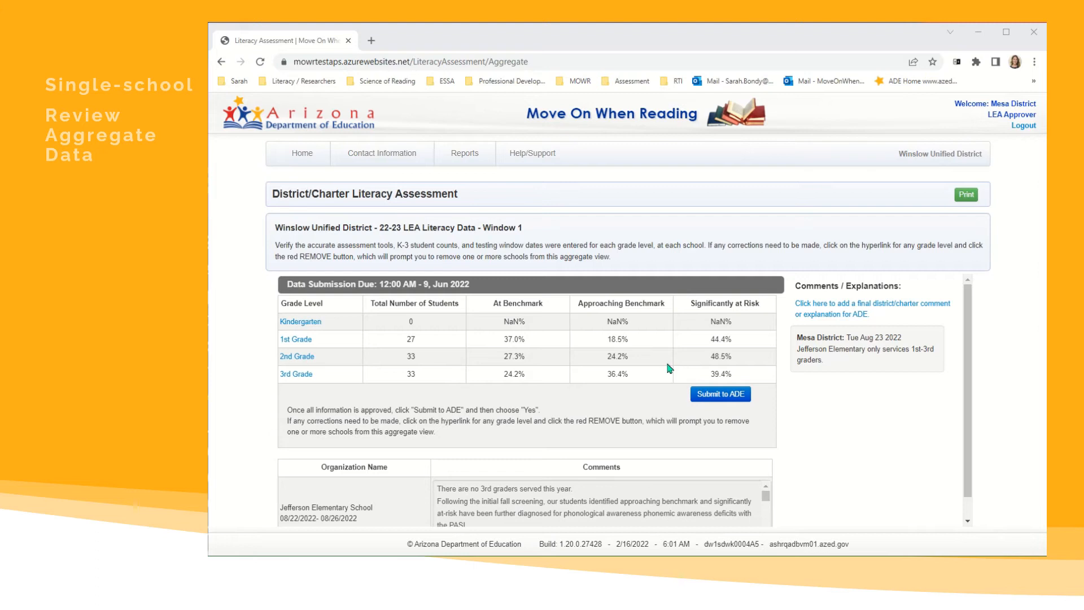
{"action": "mouse_move", "coordinate": [437, 316]}
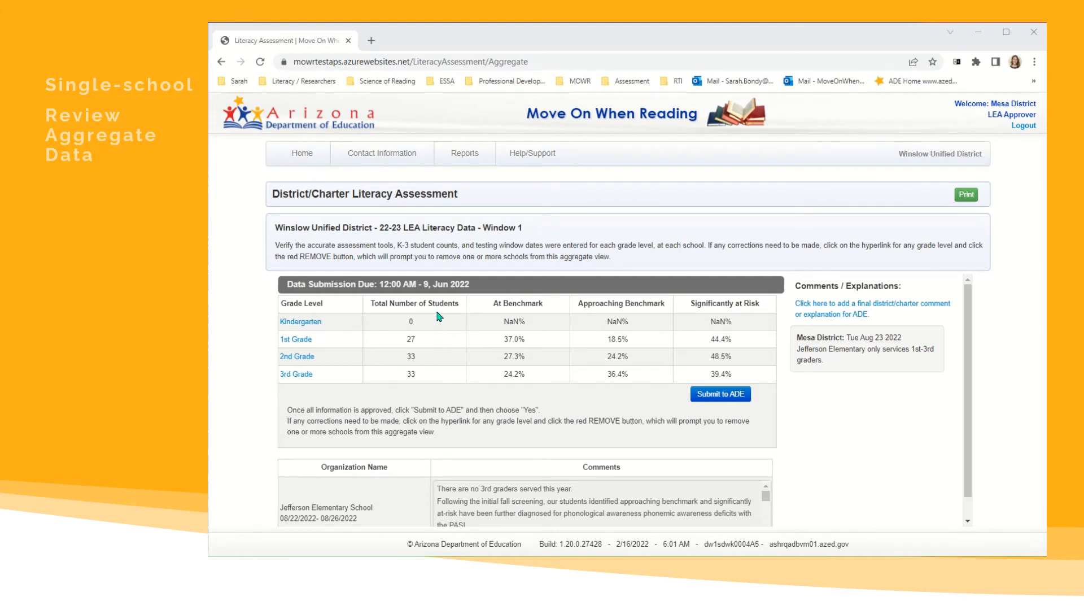
{"action": "mouse_move", "coordinate": [538, 328]}
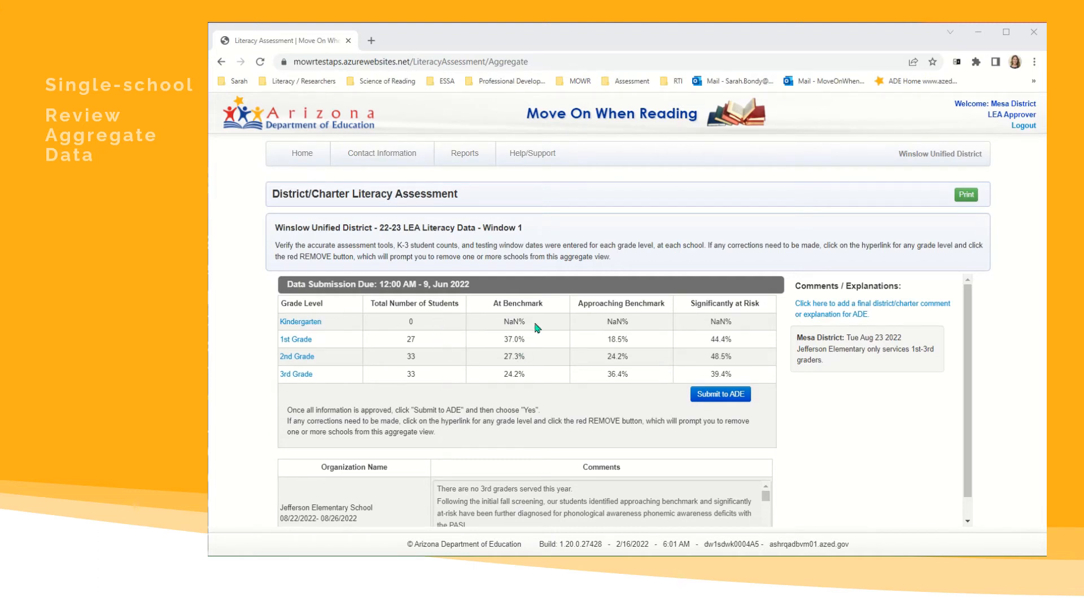
{"action": "mouse_move", "coordinate": [759, 310]}
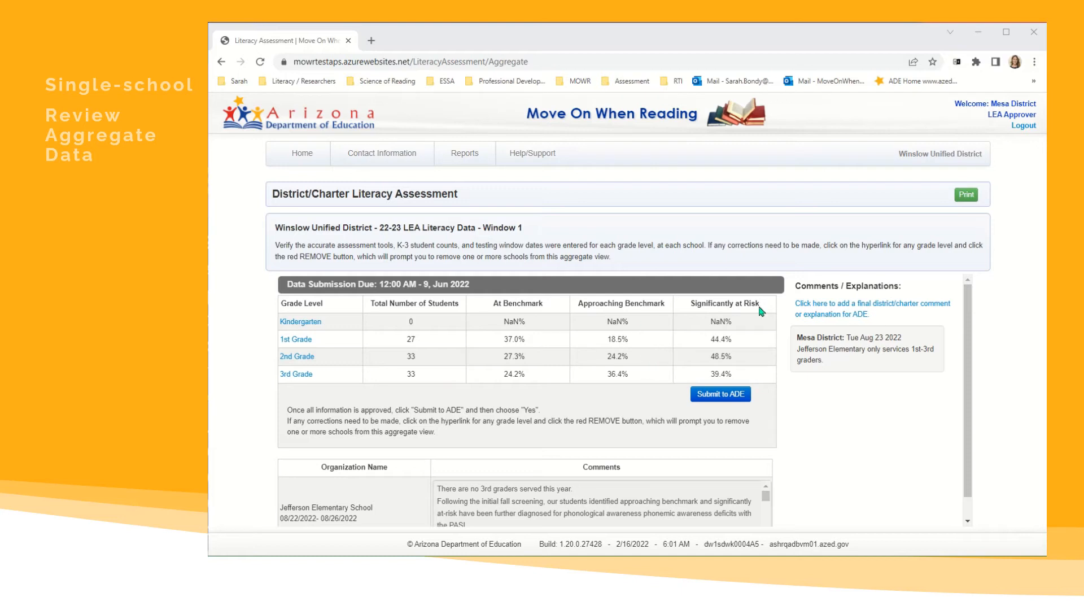
{"action": "mouse_move", "coordinate": [759, 362]}
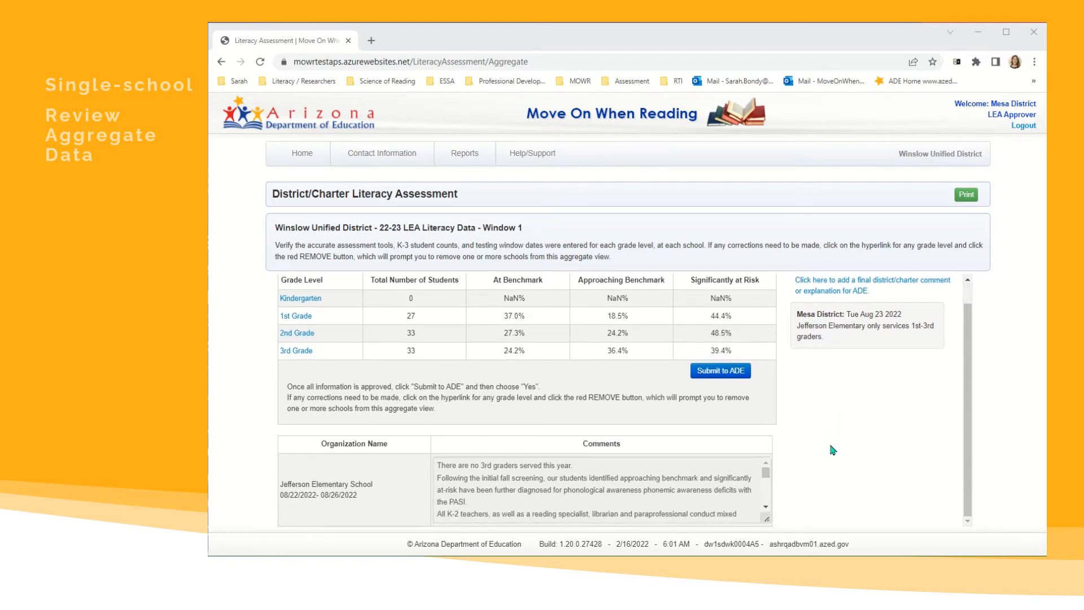
{"action": "mouse_move", "coordinate": [346, 505]}
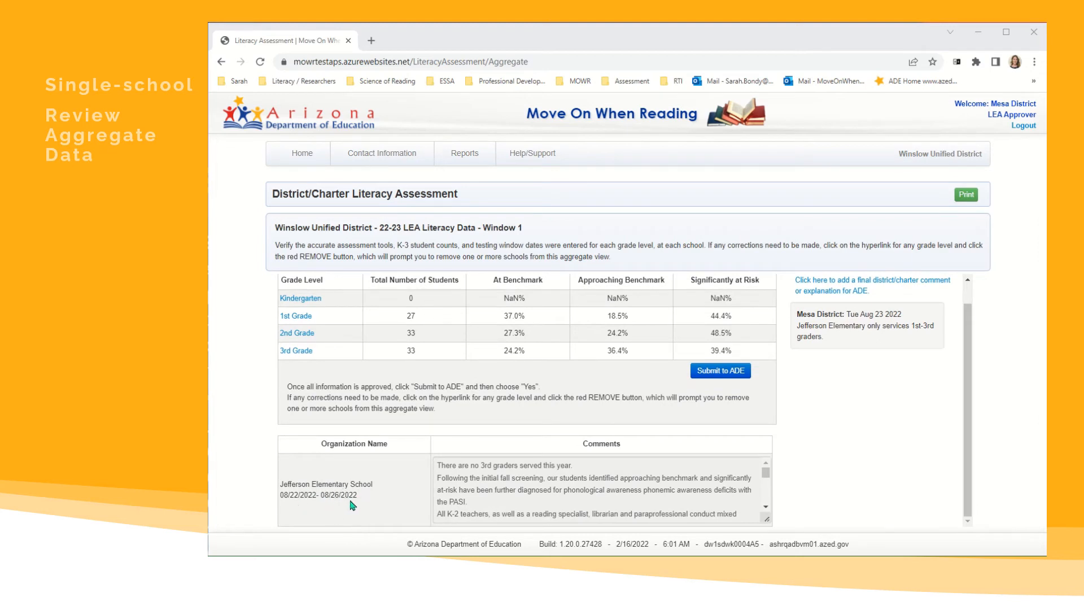
{"action": "mouse_move", "coordinate": [681, 497]}
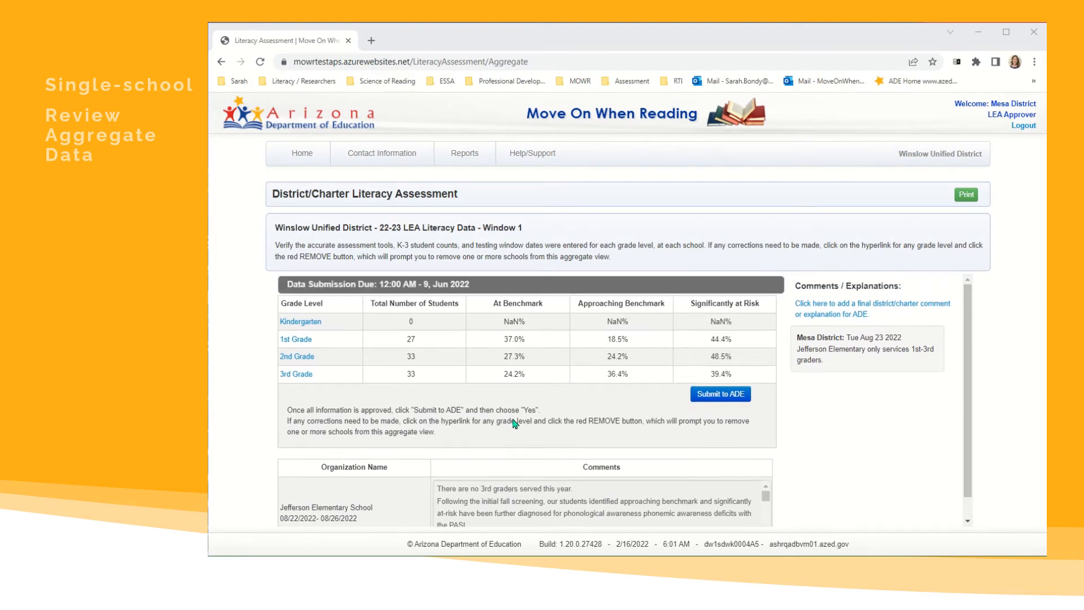
{"action": "mouse_move", "coordinate": [296, 340]}
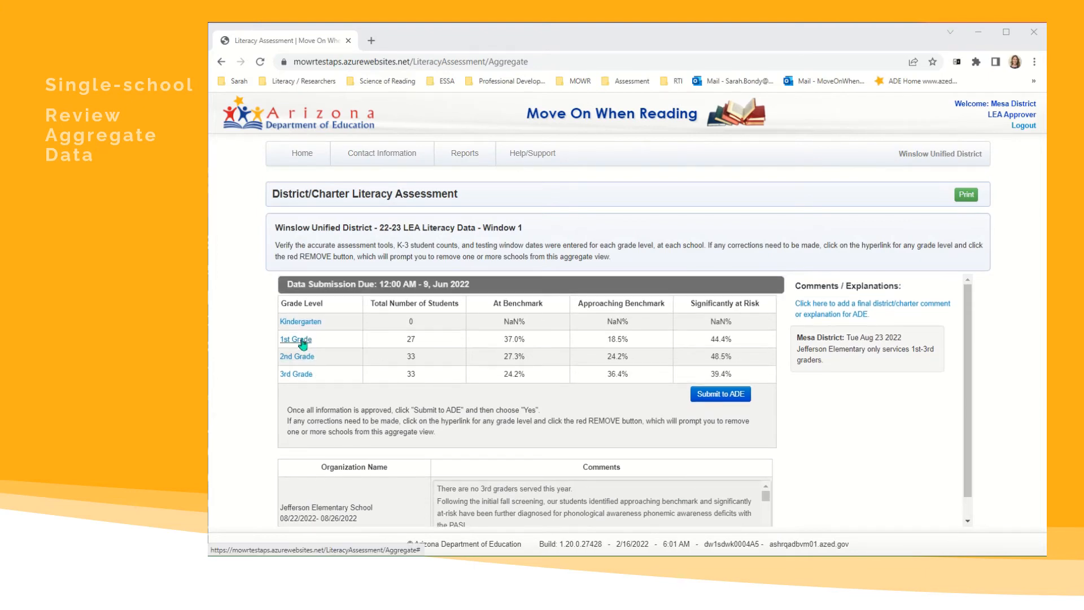
{"action": "left_click", "coordinate": [295, 340]}
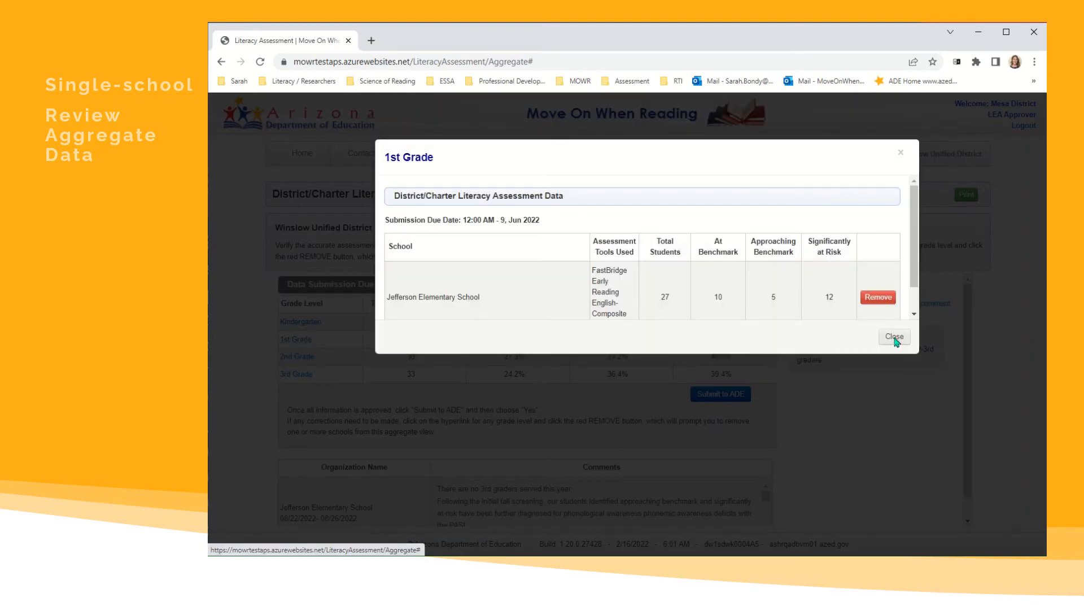
{"action": "left_click", "coordinate": [892, 336]}
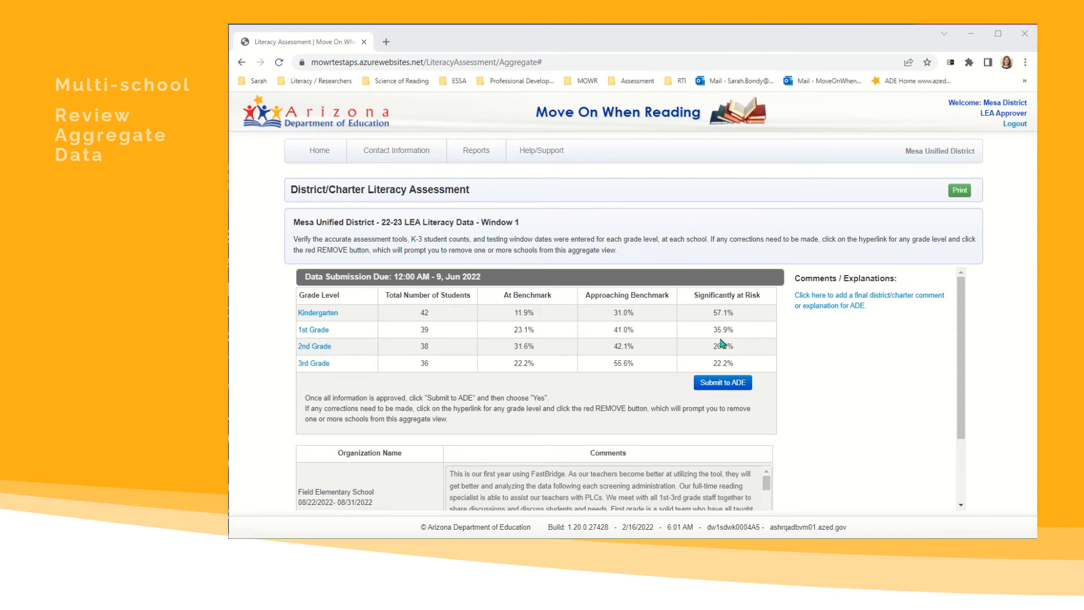
{"action": "mouse_move", "coordinate": [639, 399]}
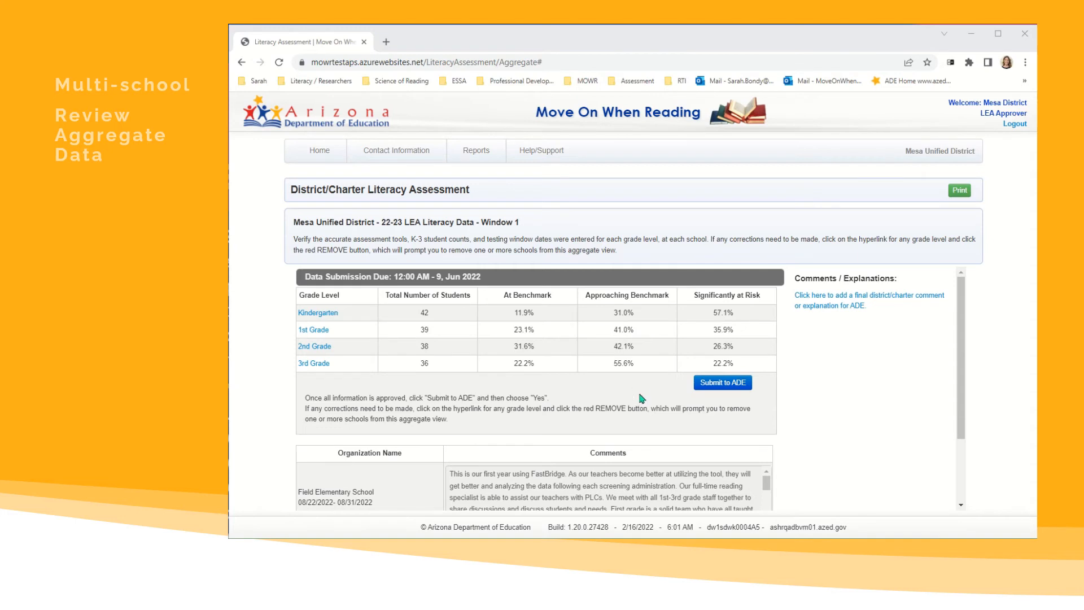
{"action": "scroll", "scroll_direction": "down", "scroll_amount": 3}
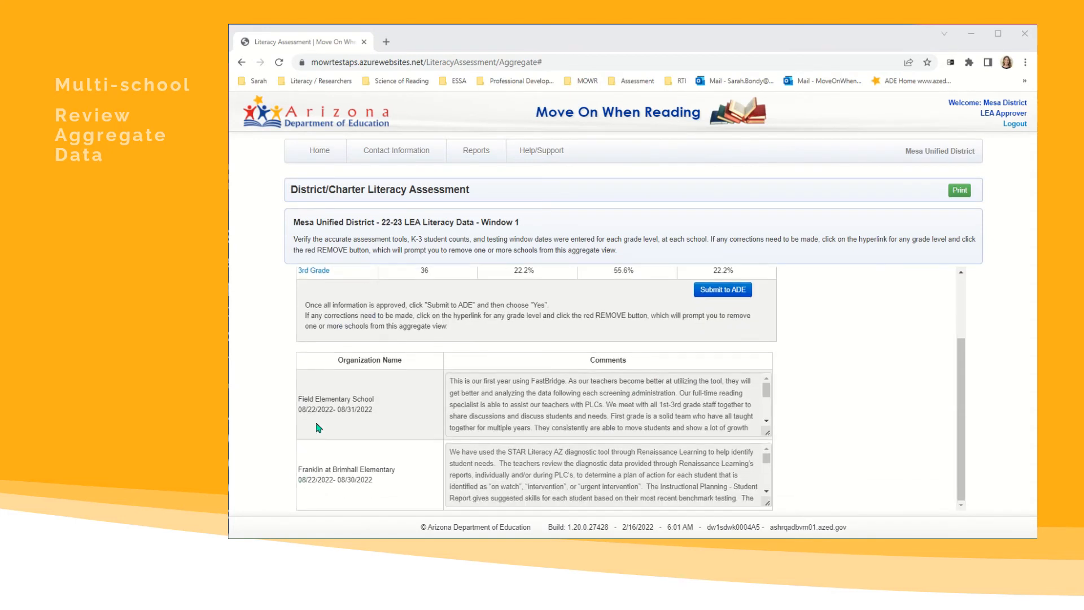
{"action": "mouse_move", "coordinate": [339, 495]}
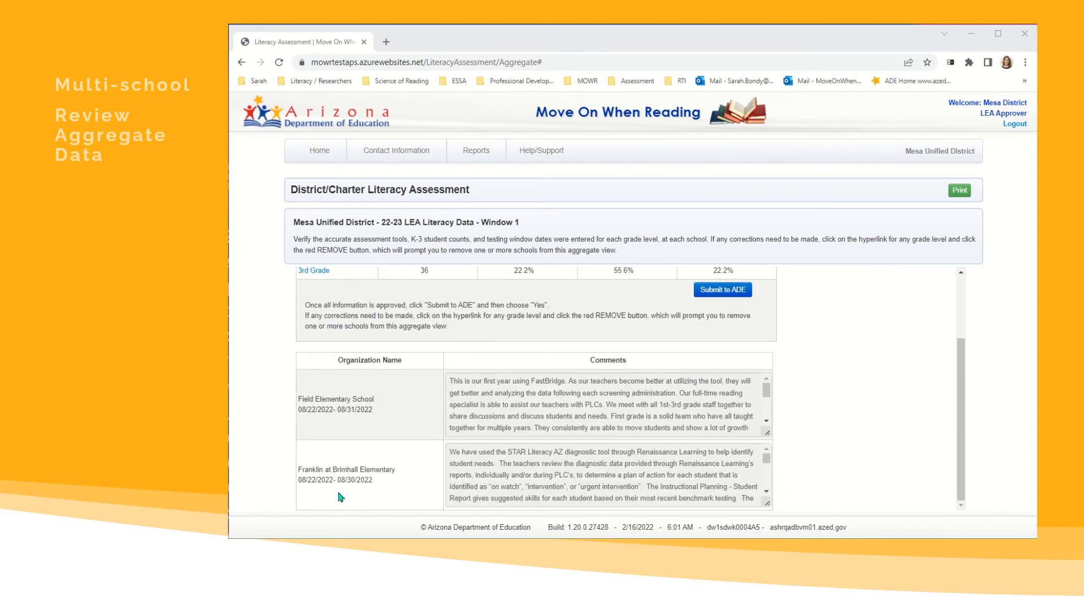
{"action": "mouse_move", "coordinate": [560, 432]}
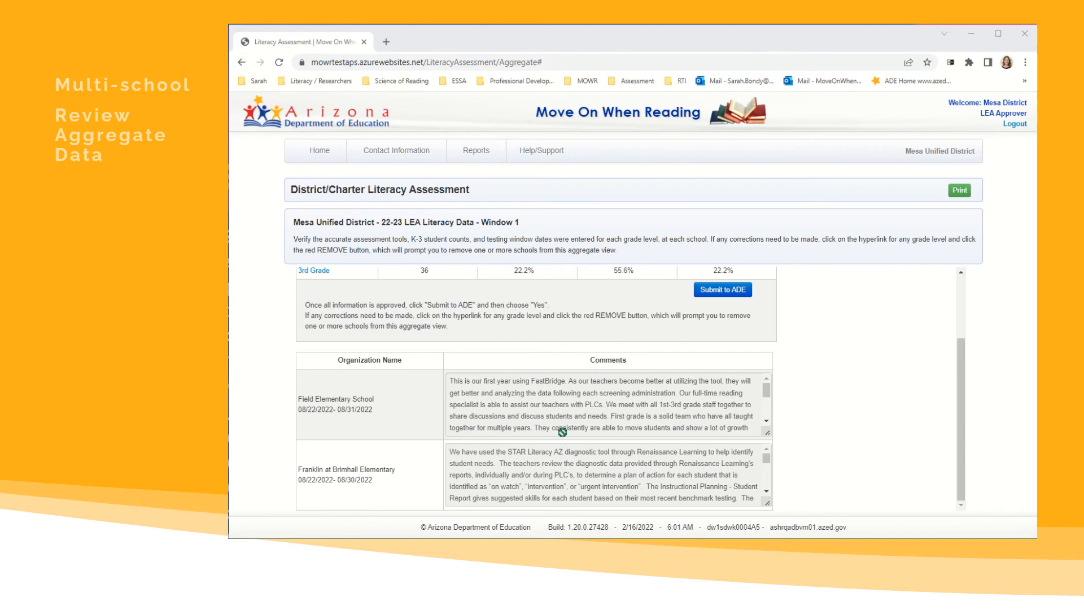
{"action": "mouse_move", "coordinate": [613, 472]}
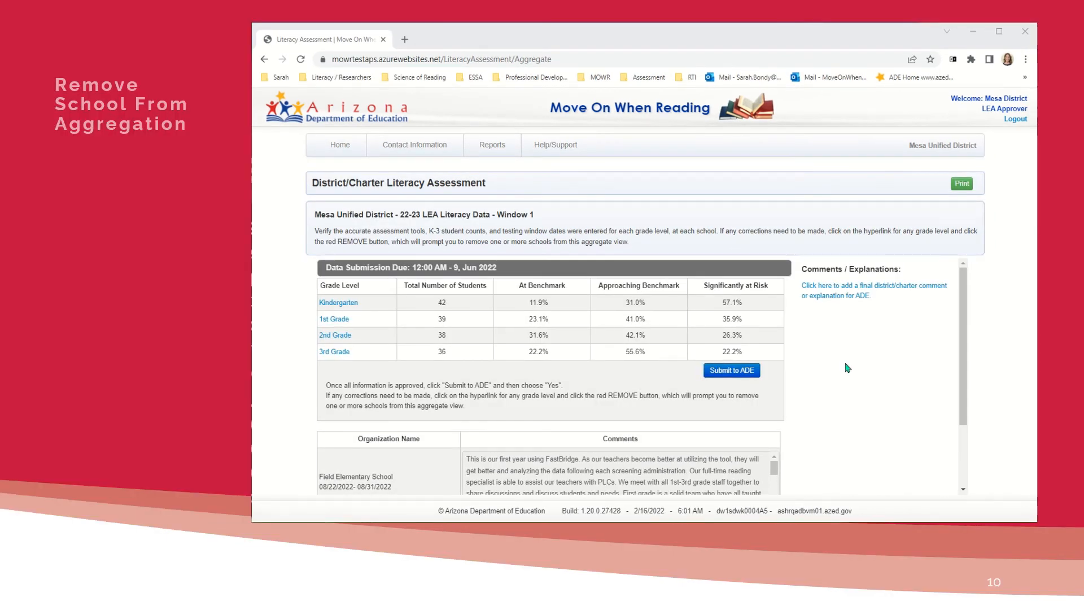
{"action": "mouse_move", "coordinate": [856, 367]}
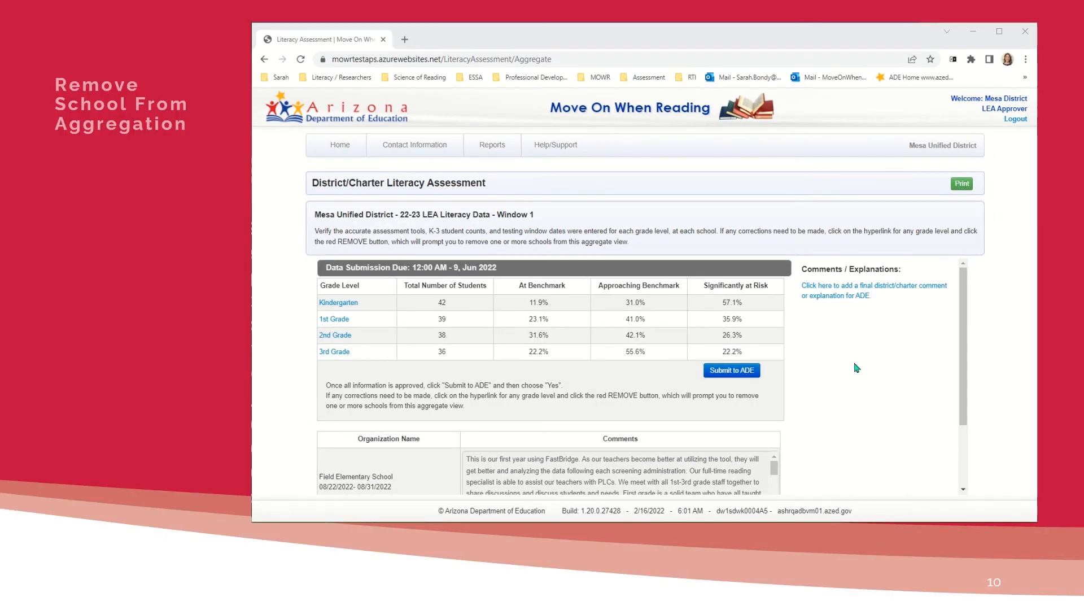
In the 2nd Grade breakdown, remove Field Elementary School from Mesa Unified's aggregation and close it
{"action": "scroll", "scroll_direction": "down", "scroll_amount": 3}
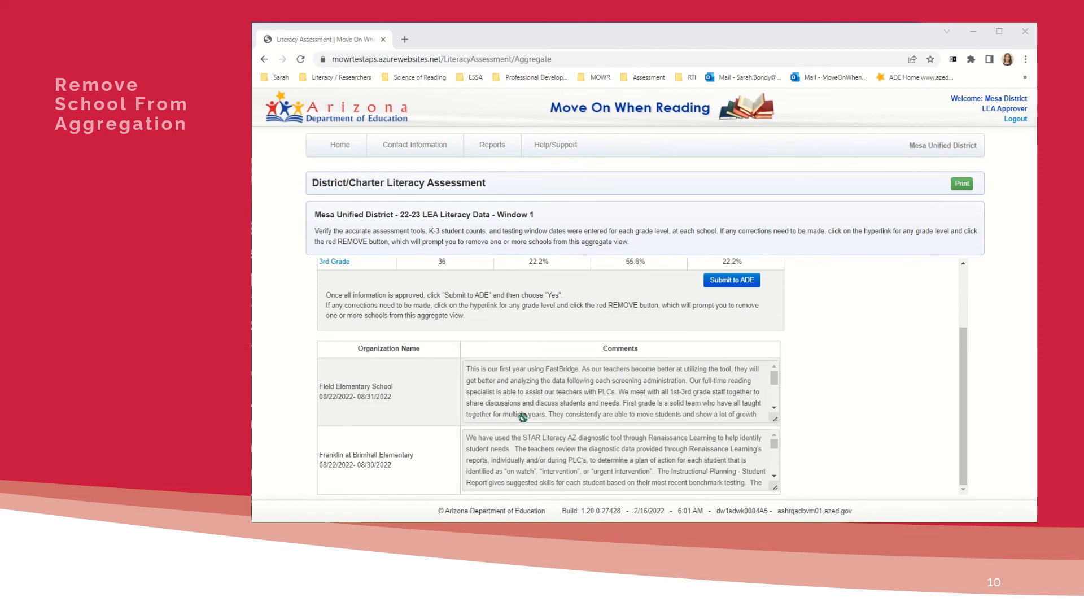
{"action": "scroll", "scroll_direction": "up", "scroll_amount": 3}
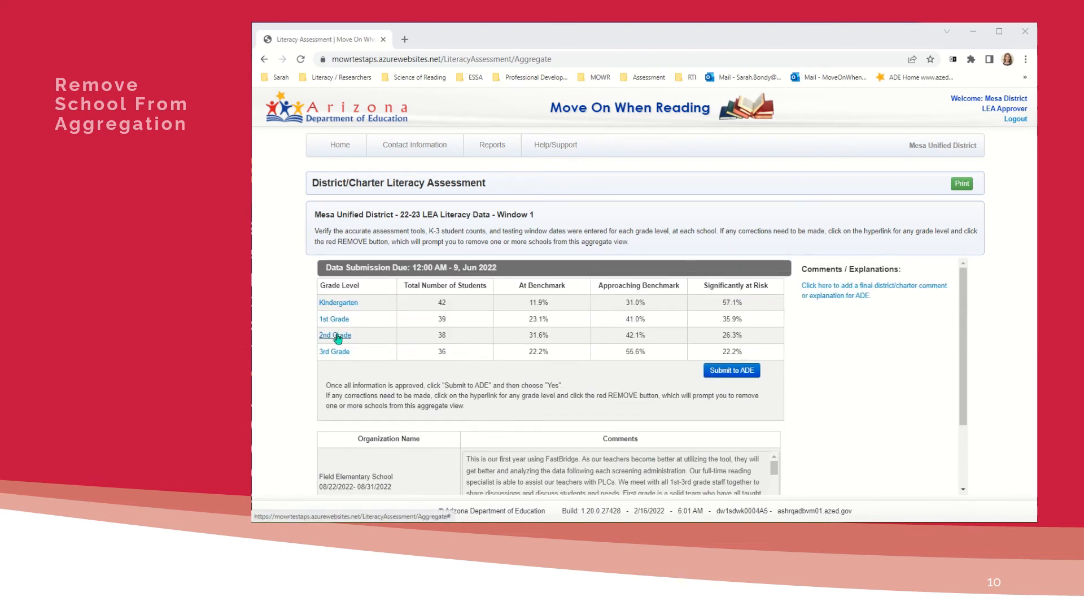
{"action": "left_click", "coordinate": [334, 335]}
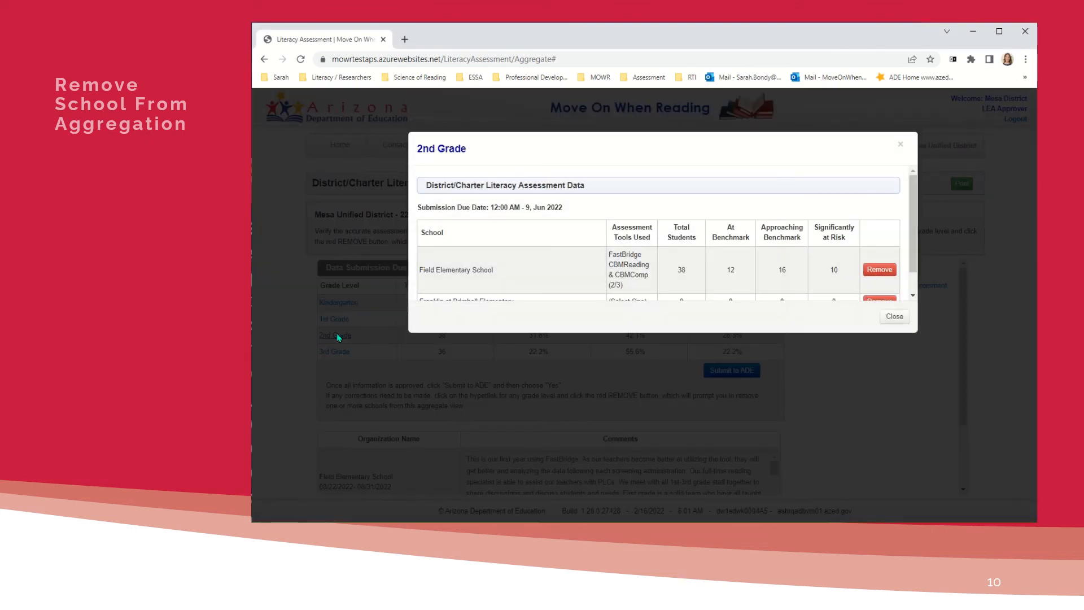
{"action": "mouse_move", "coordinate": [841, 260]}
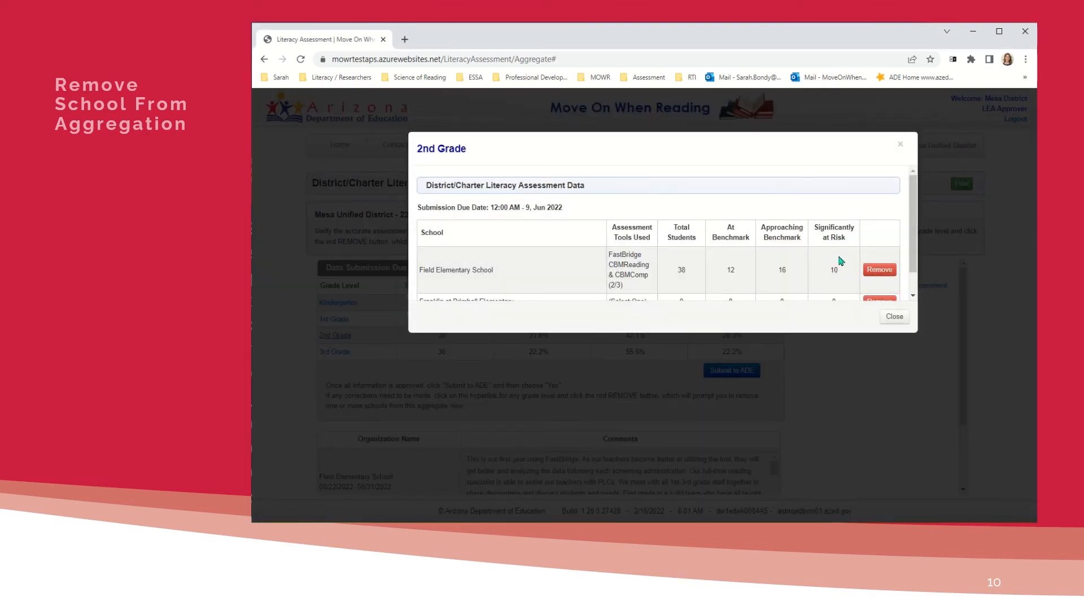
{"action": "left_click", "coordinate": [879, 270]}
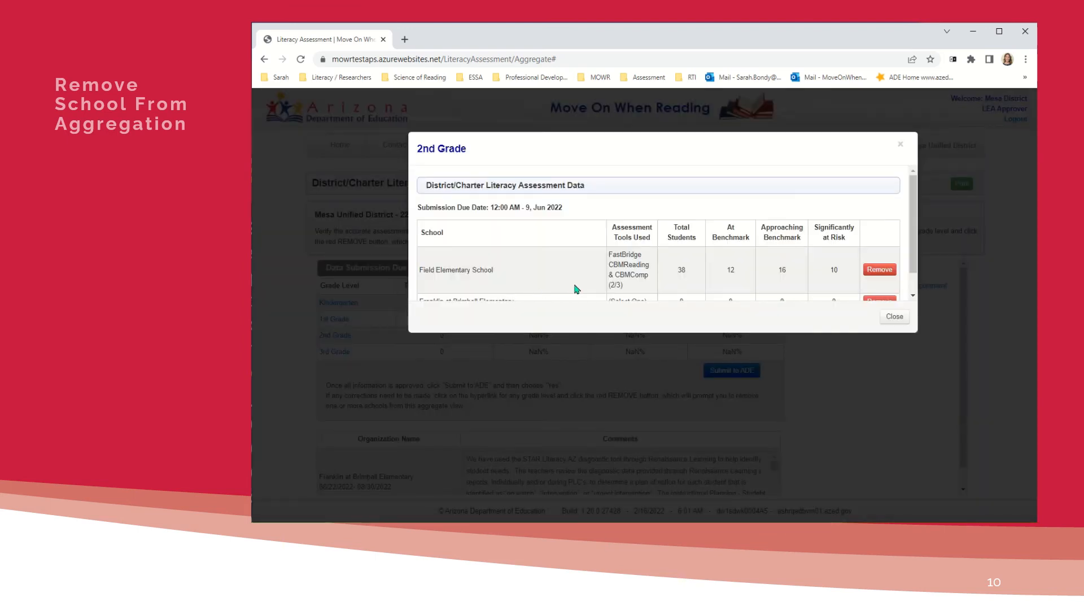
{"action": "left_click", "coordinate": [879, 269]}
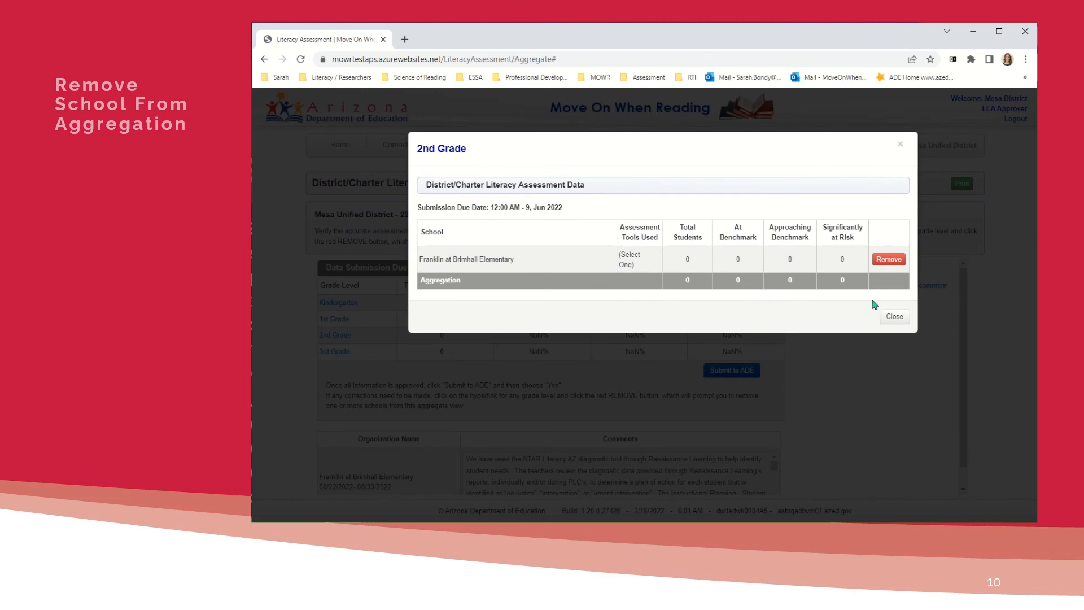
{"action": "left_click", "coordinate": [893, 317]}
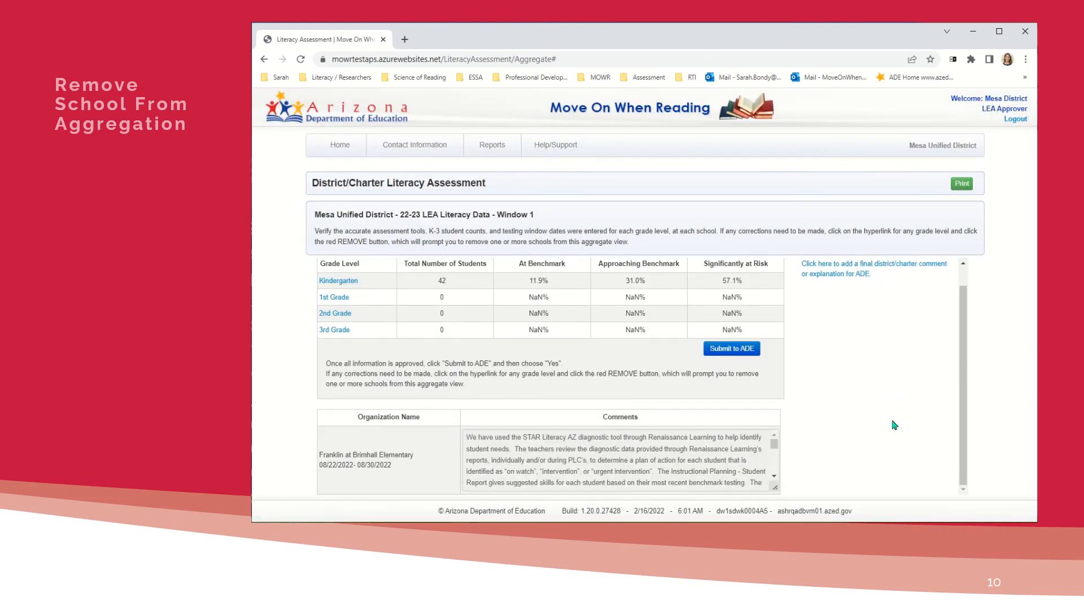
{"action": "left_click", "coordinate": [340, 145]}
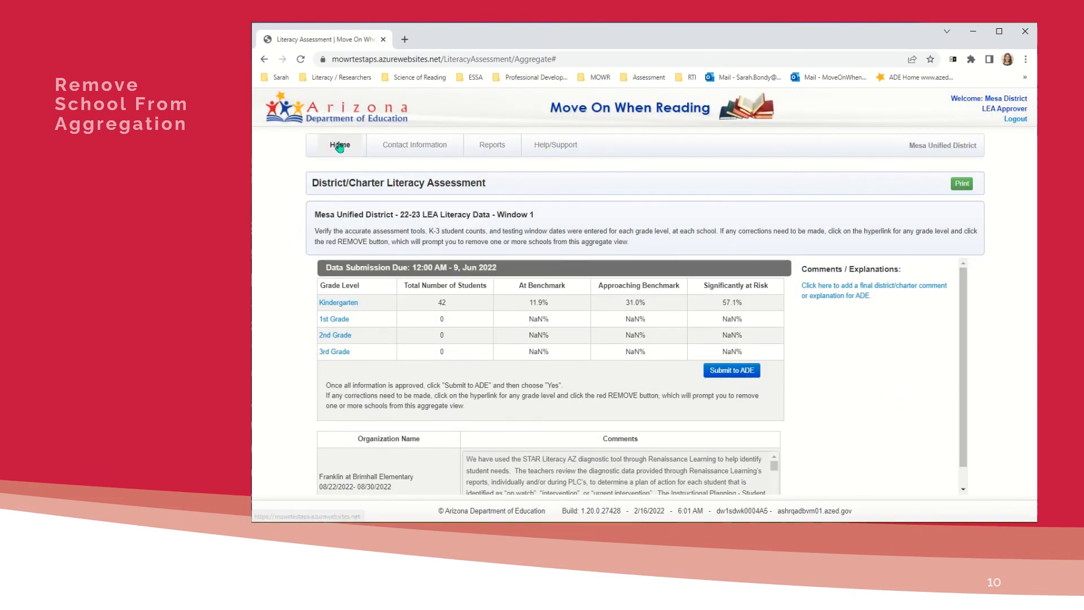
From Home, open Field Elementary School's waiting submission and reject it for corrections
{"action": "left_click", "coordinate": [338, 144]}
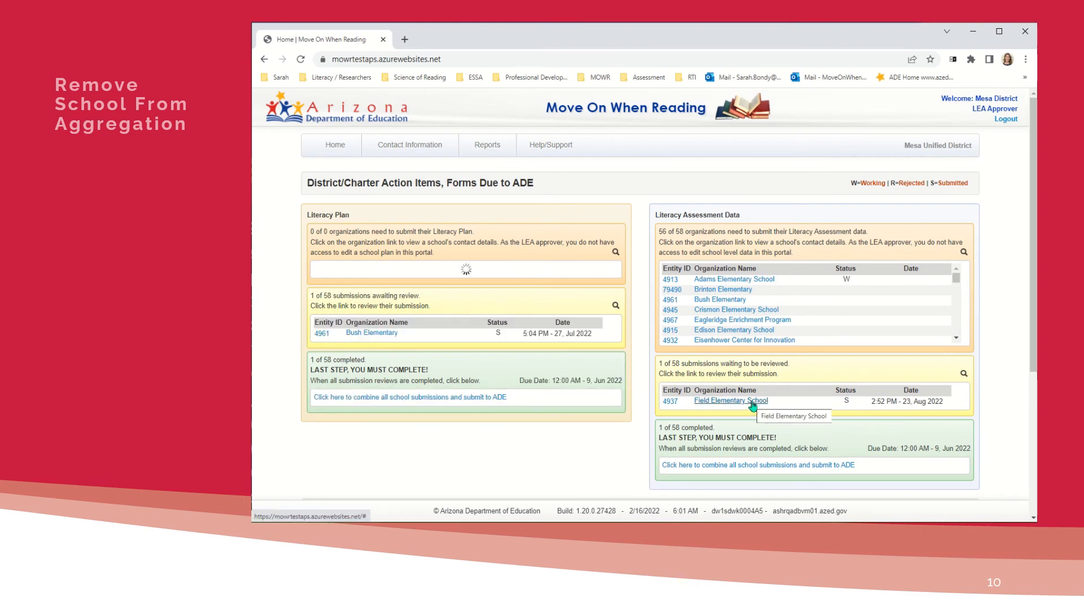
{"action": "left_click", "coordinate": [730, 400]}
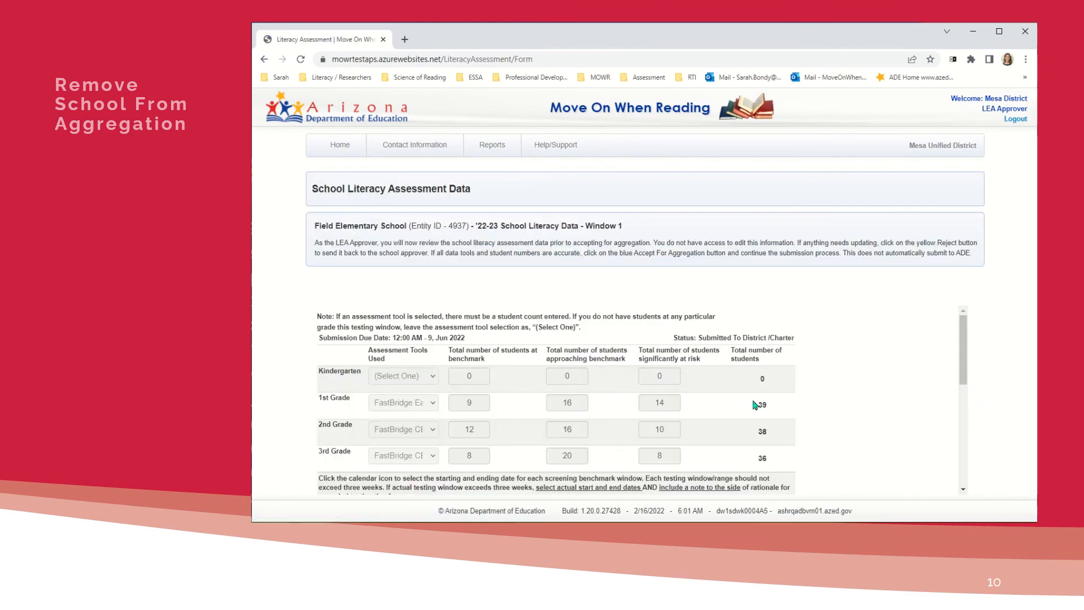
{"action": "scroll", "scroll_direction": "down", "scroll_amount": 3}
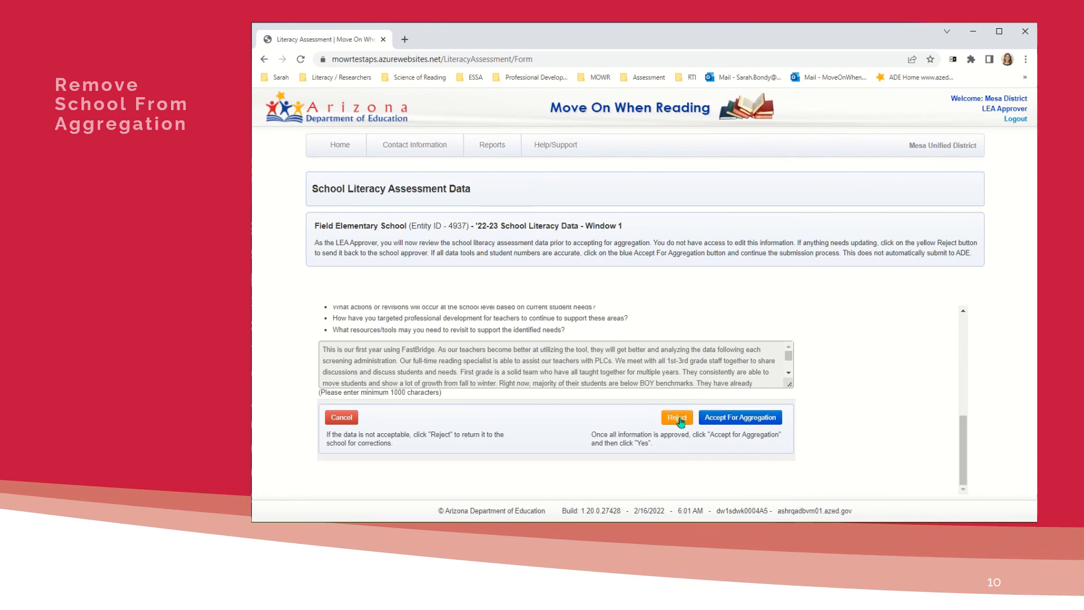
{"action": "left_click", "coordinate": [739, 417]}
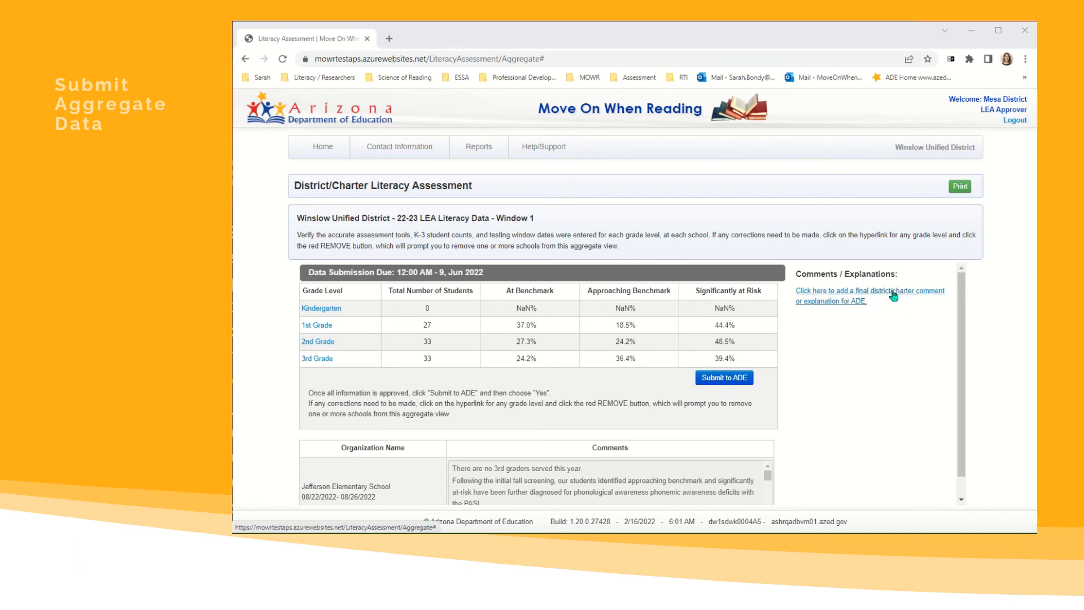
Save the district comment 'Jefferson Elementary only services 1st-3rd graders.' for ADE
{"action": "left_click", "coordinate": [869, 290]}
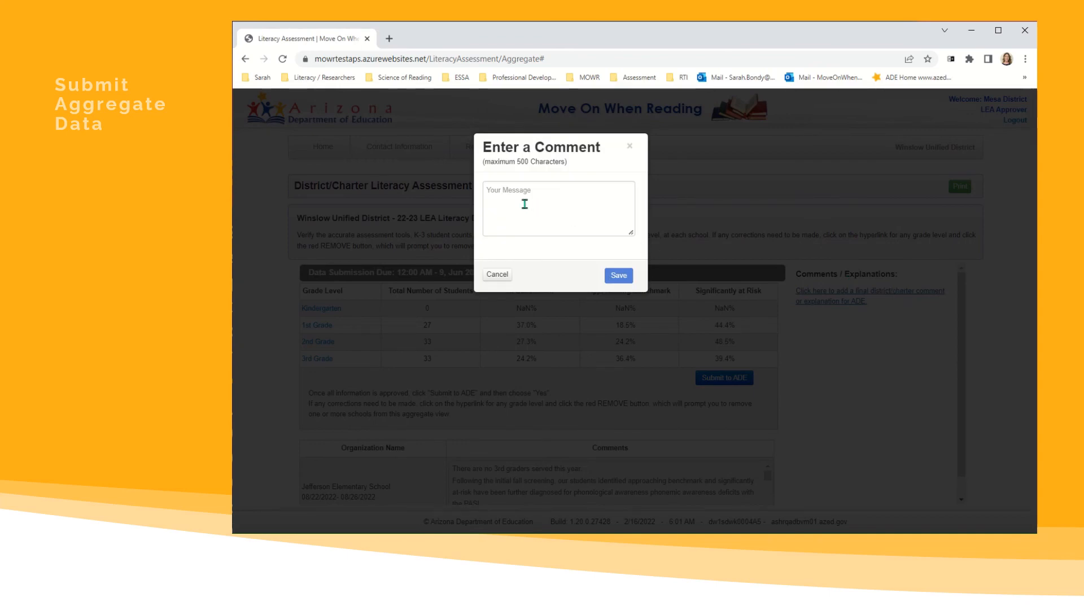
{"action": "type", "text": "Jefferson Elementary only services 1st-3rd graders."}
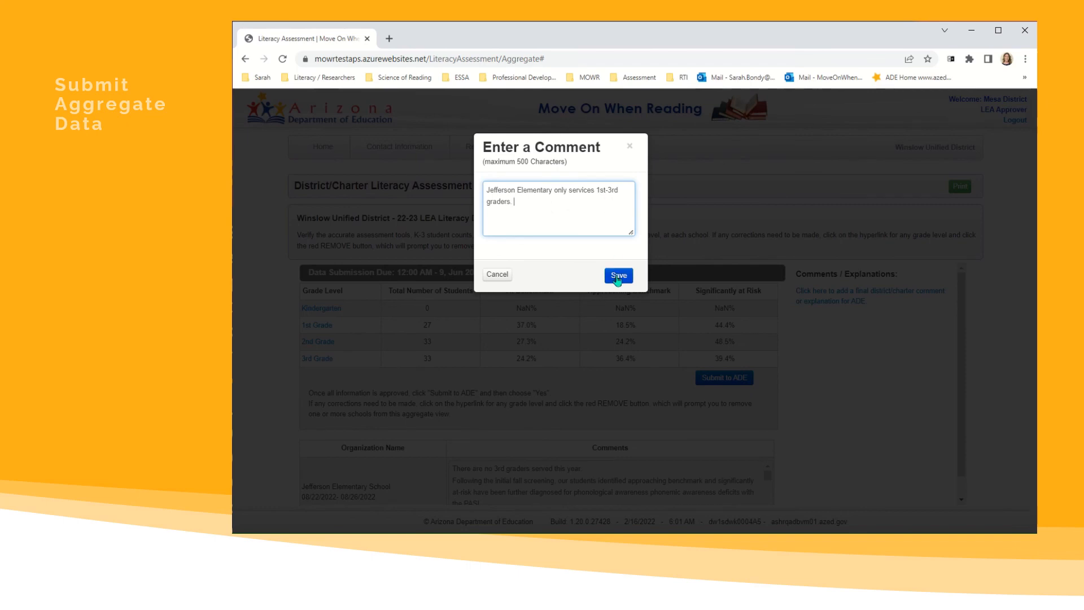
{"action": "left_click", "coordinate": [618, 275]}
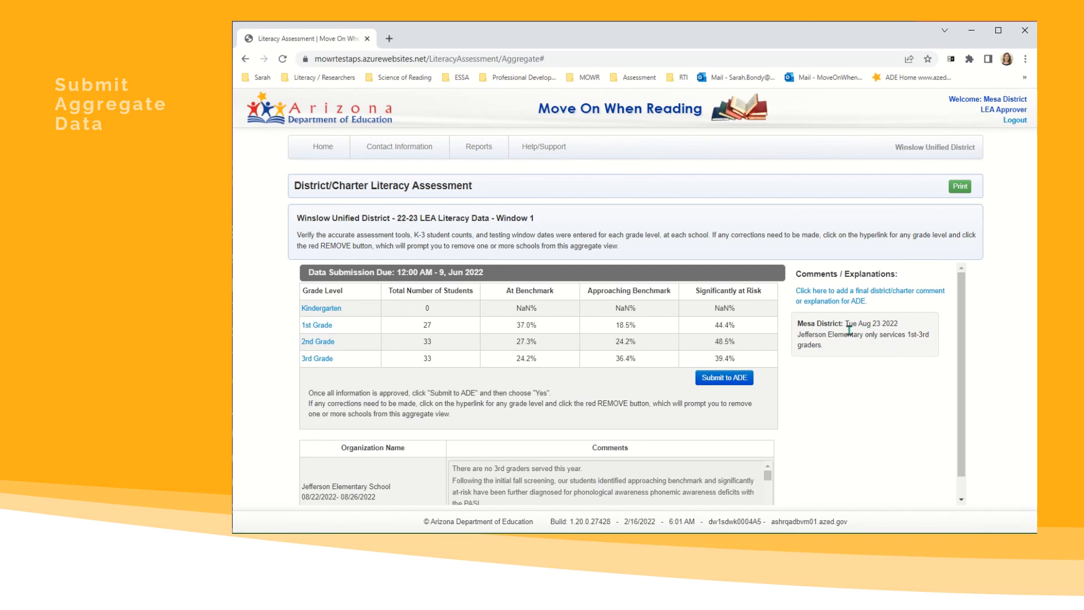
{"action": "mouse_move", "coordinate": [769, 349]}
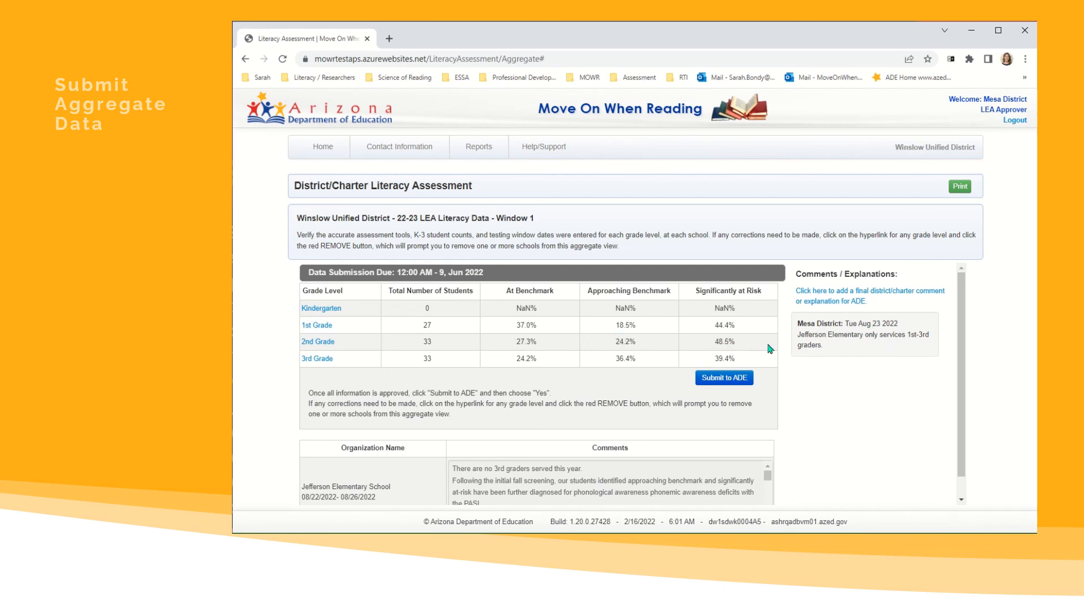
{"action": "mouse_move", "coordinate": [886, 374]}
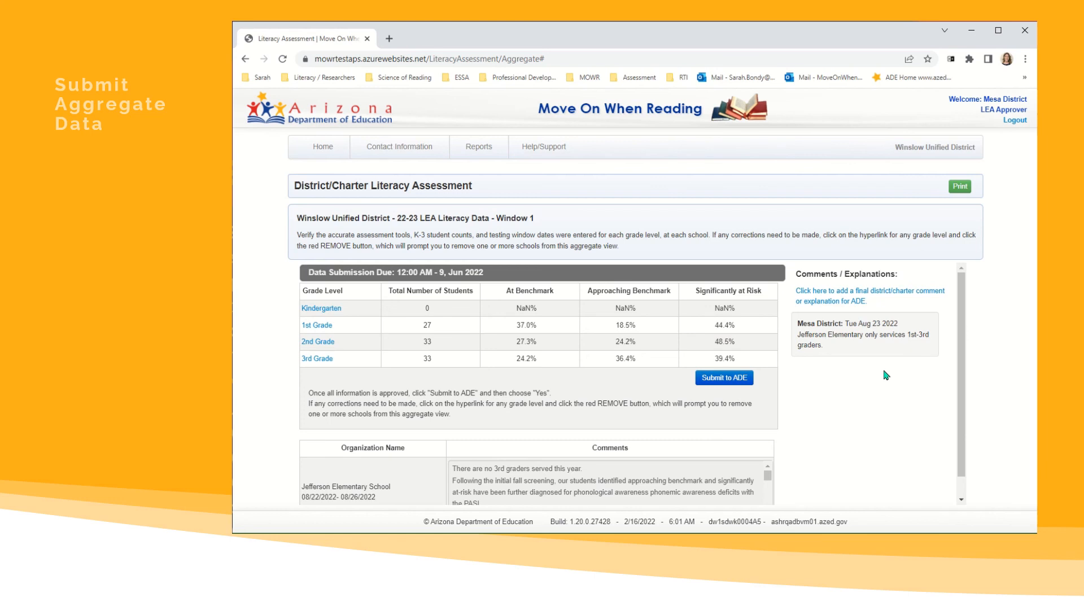
{"action": "mouse_move", "coordinate": [889, 399]}
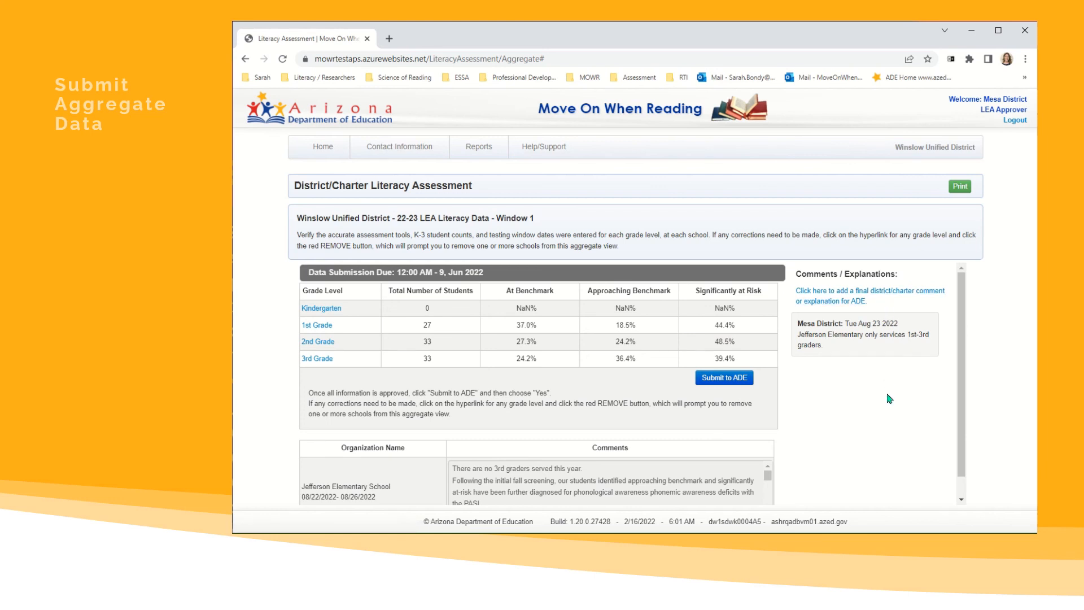
Submit Winslow Unified's aggregate data to ADE and continue past the first alert
{"action": "left_click", "coordinate": [724, 377]}
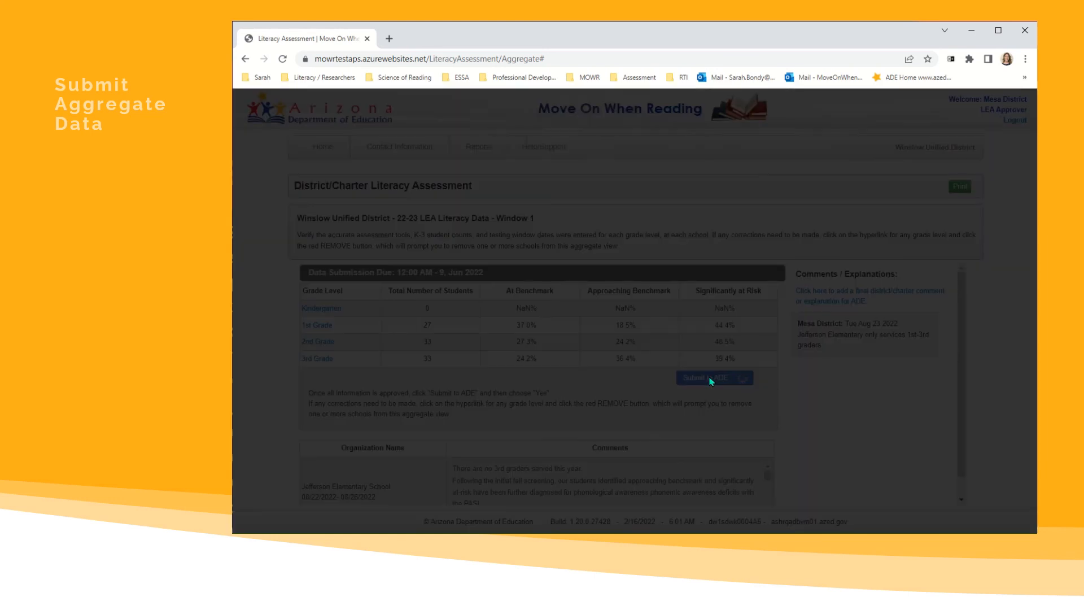
{"action": "left_click", "coordinate": [713, 379]}
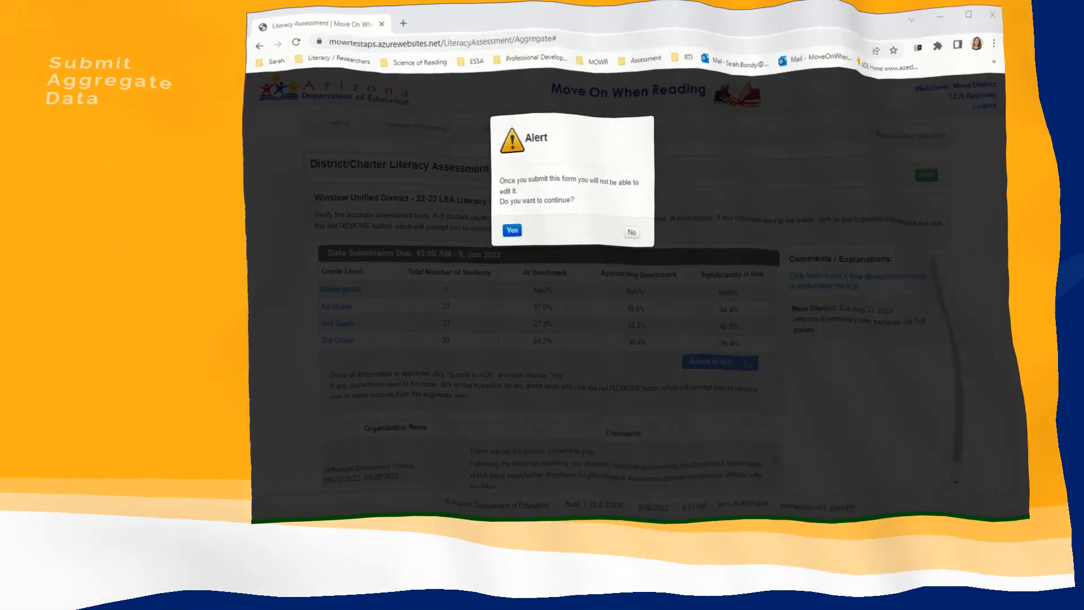